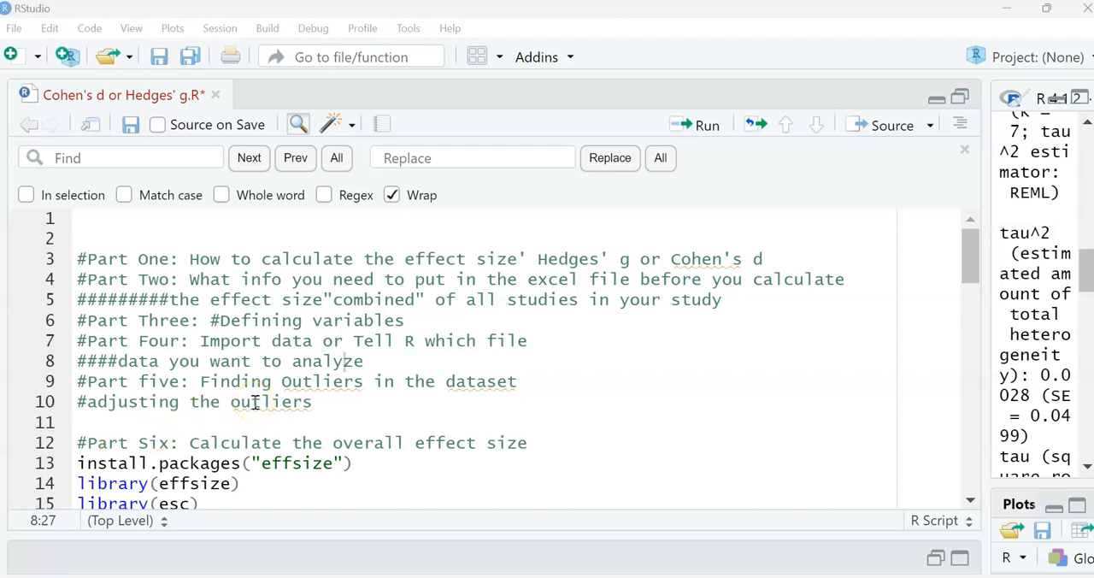
pyautogui.moveTo(270, 411)
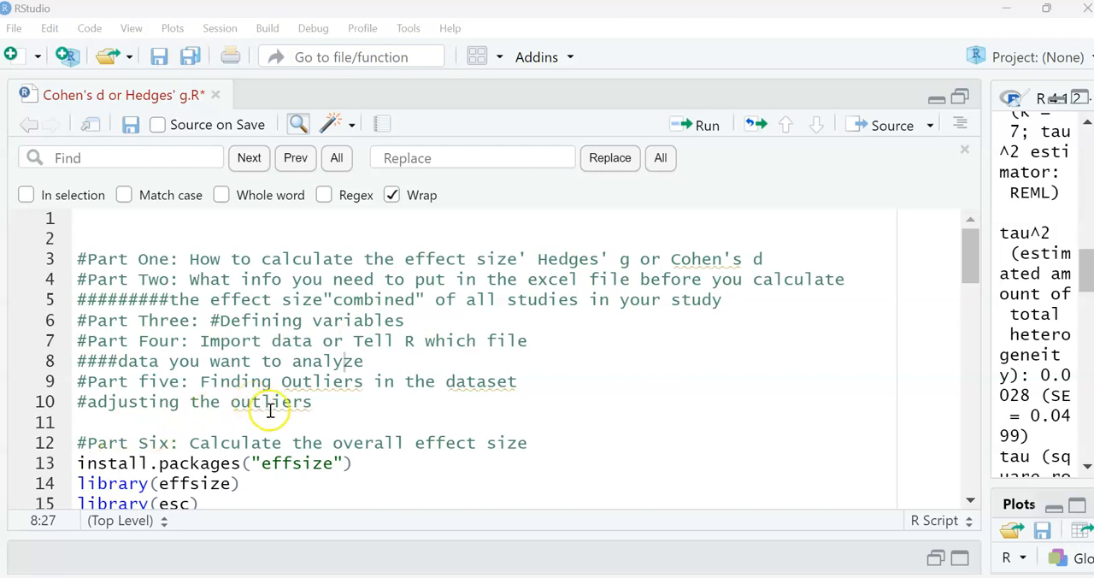
pyautogui.moveTo(282, 379)
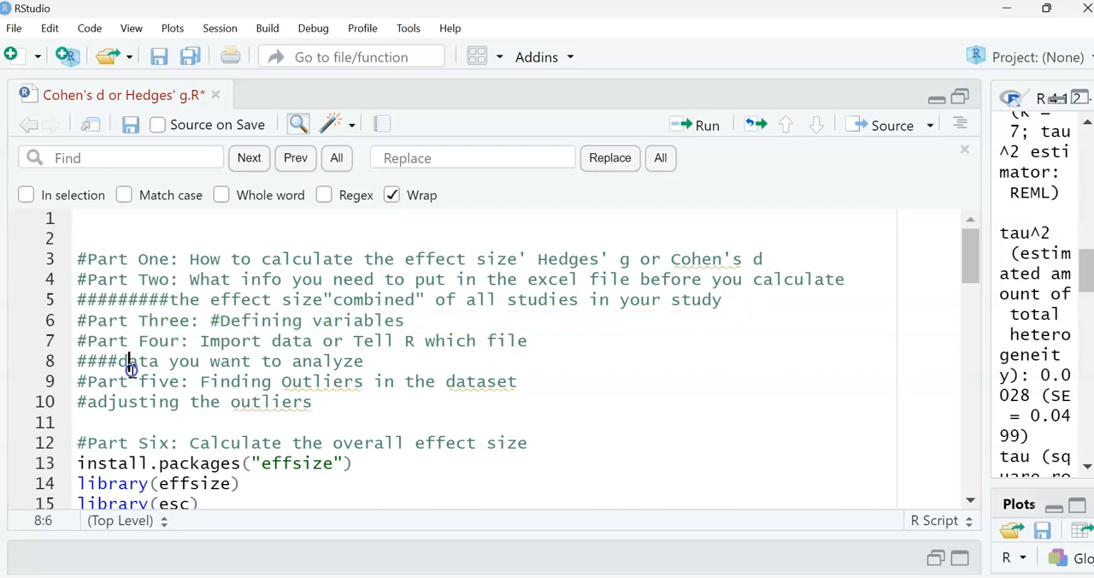
# Step: Review the Part Five and Part Six outline headings in the script
pyautogui.doubleClick(151, 381)
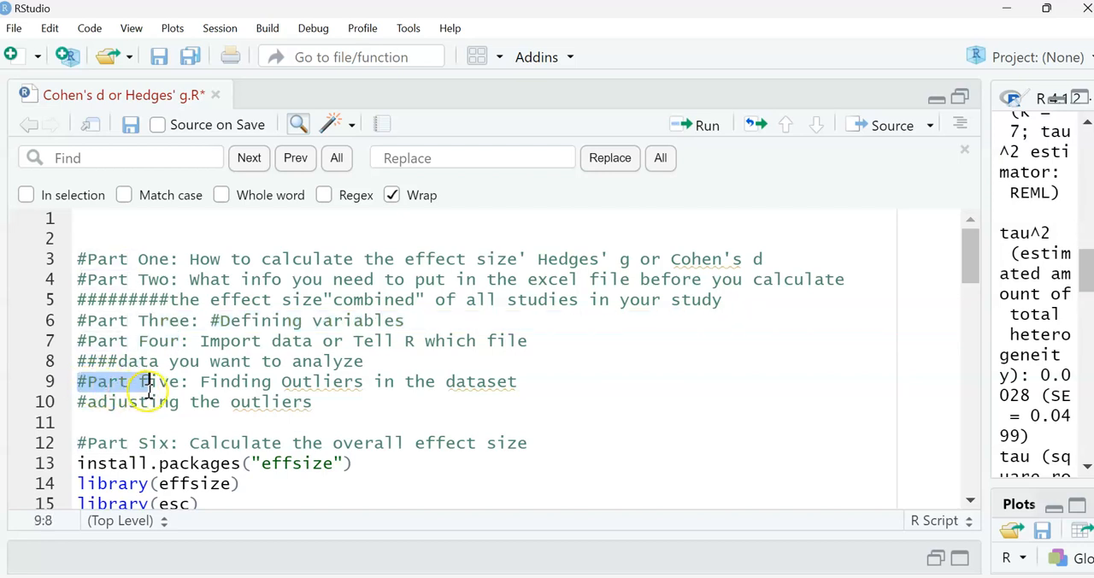
pyautogui.click(85, 442)
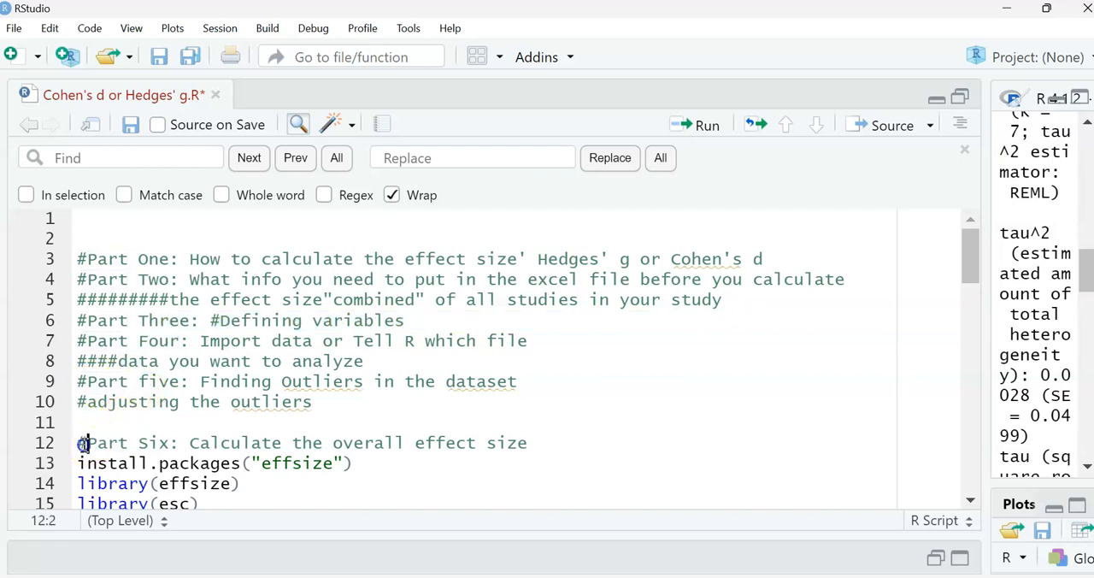
pyautogui.moveTo(82, 441); pyautogui.dragTo(346, 441)
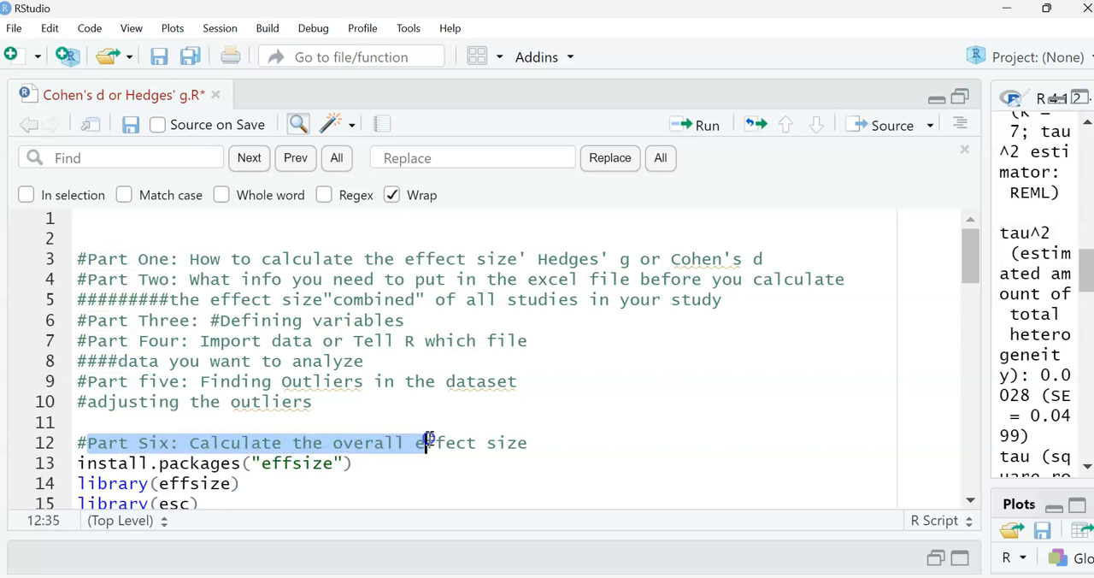
pyautogui.moveTo(426, 443); pyautogui.dragTo(520, 443)
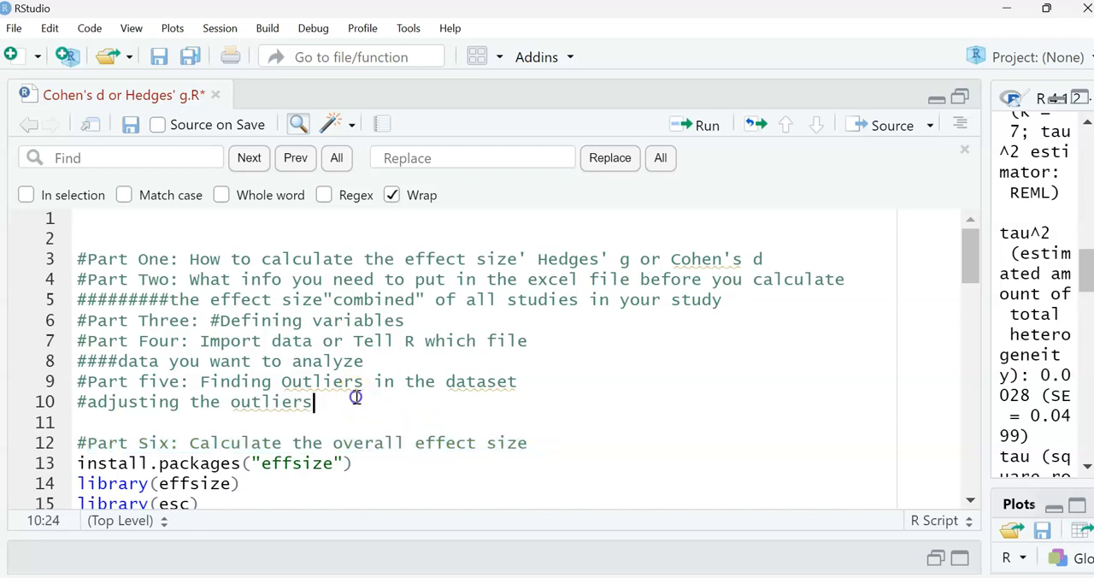
pyautogui.scroll(-3)
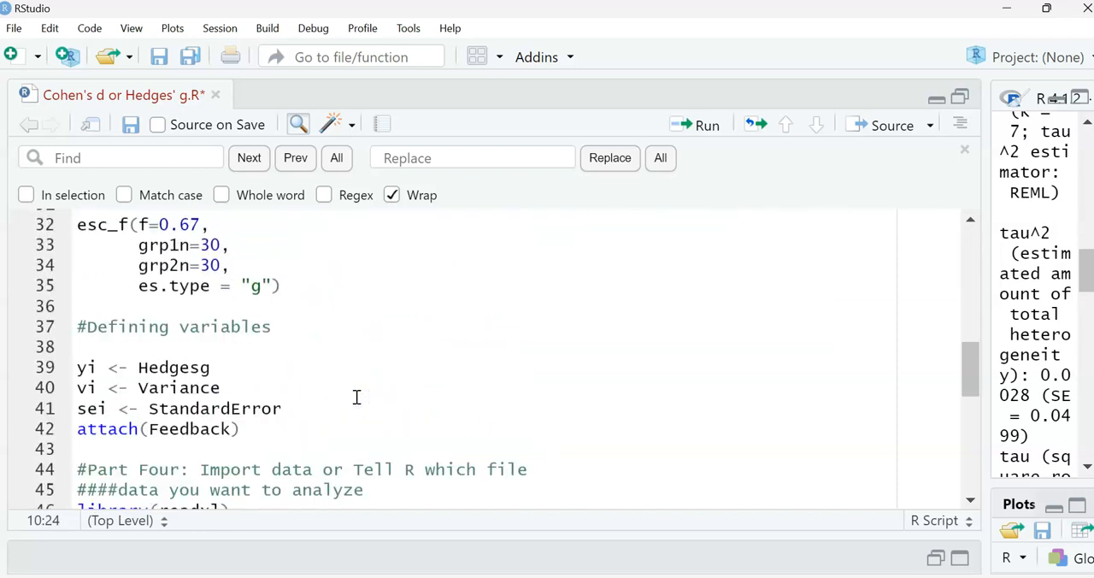
pyautogui.scroll(-3)
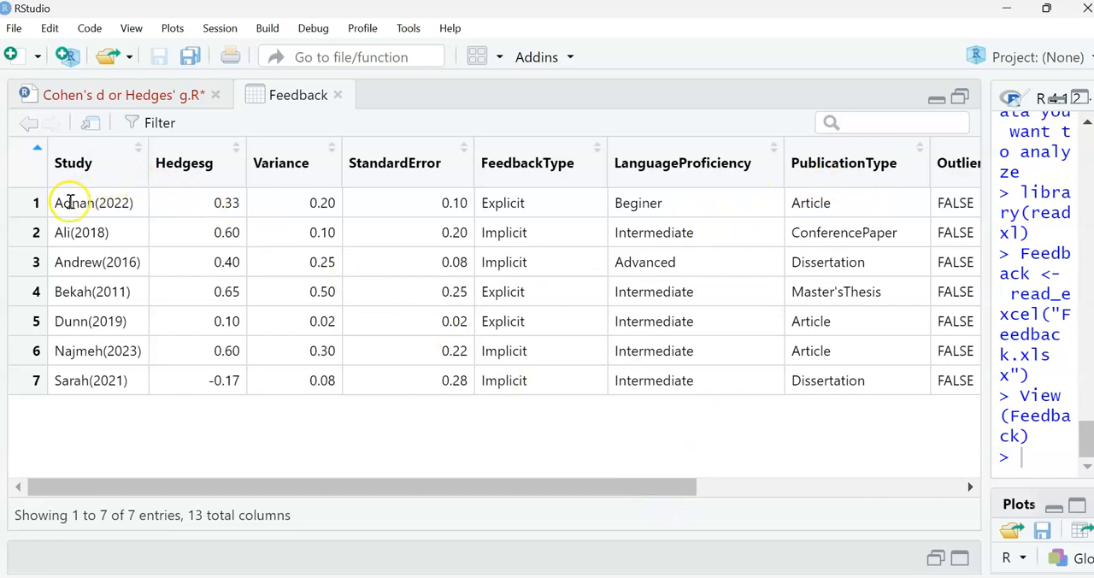
pyautogui.moveTo(231, 232)
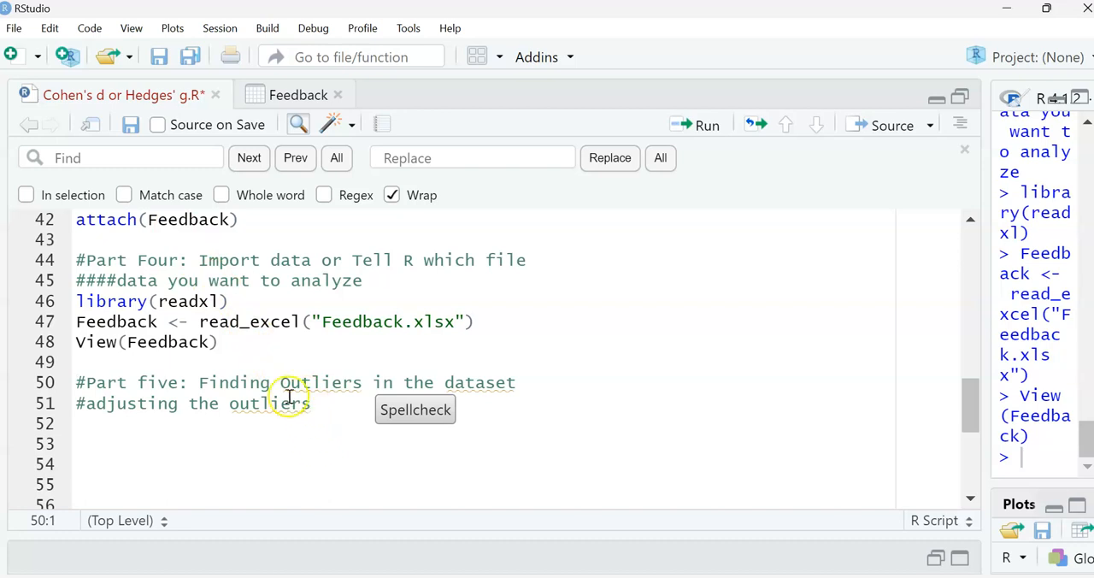
# Step: View the imported Feedback data table, then return to the script and select the outline comments
pyautogui.click(298, 95)
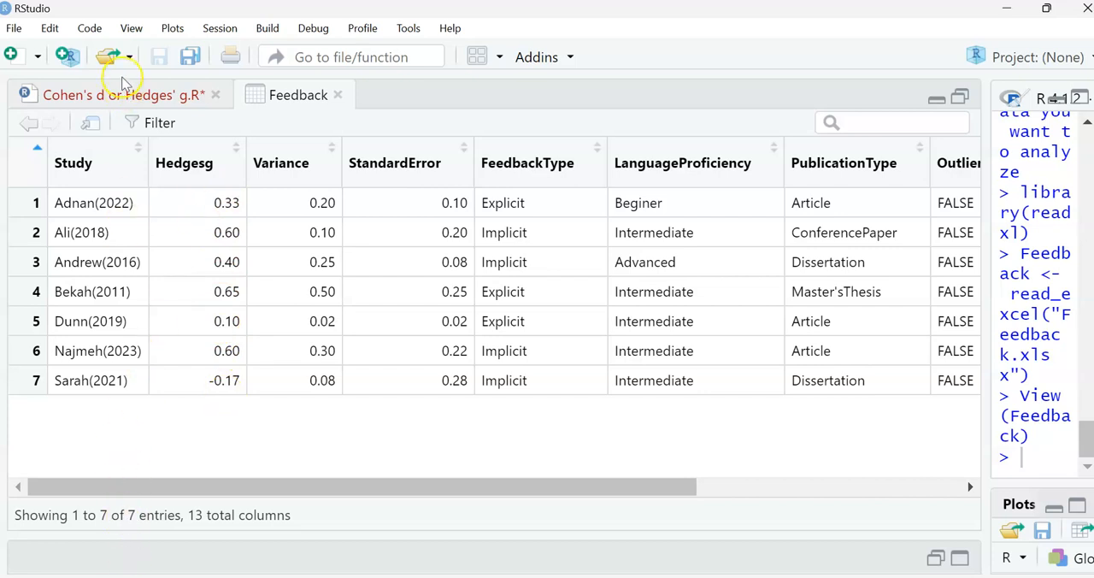
pyautogui.click(123, 94)
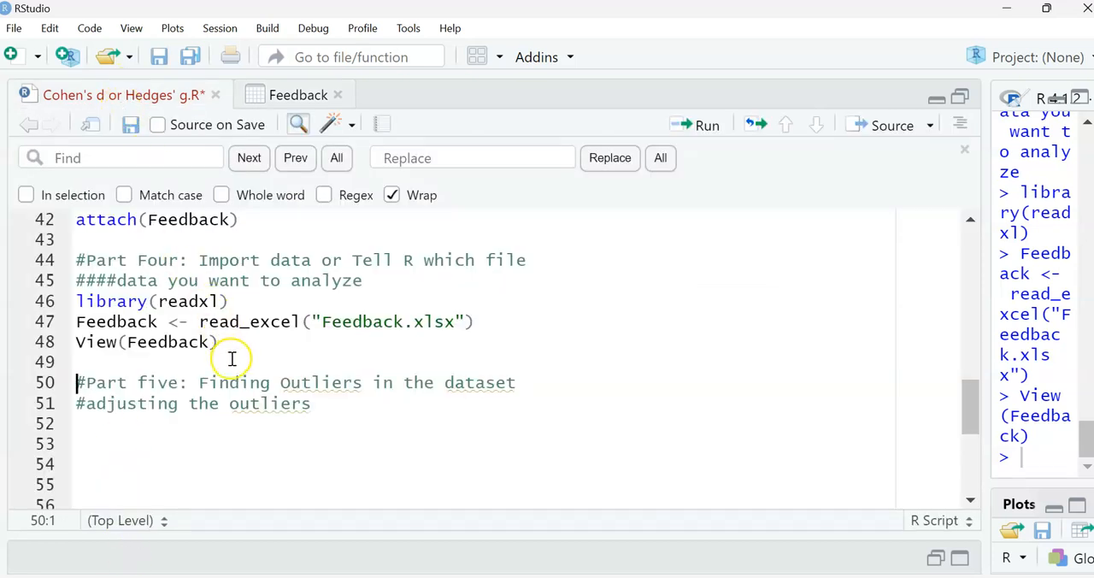
pyautogui.scroll(-3)
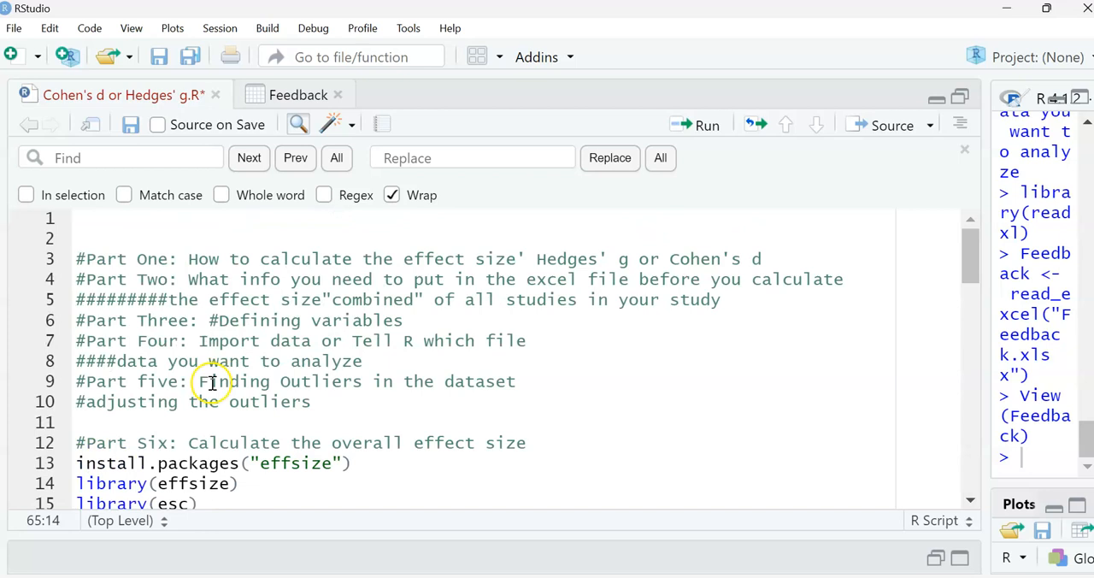
pyautogui.moveTo(373, 407)
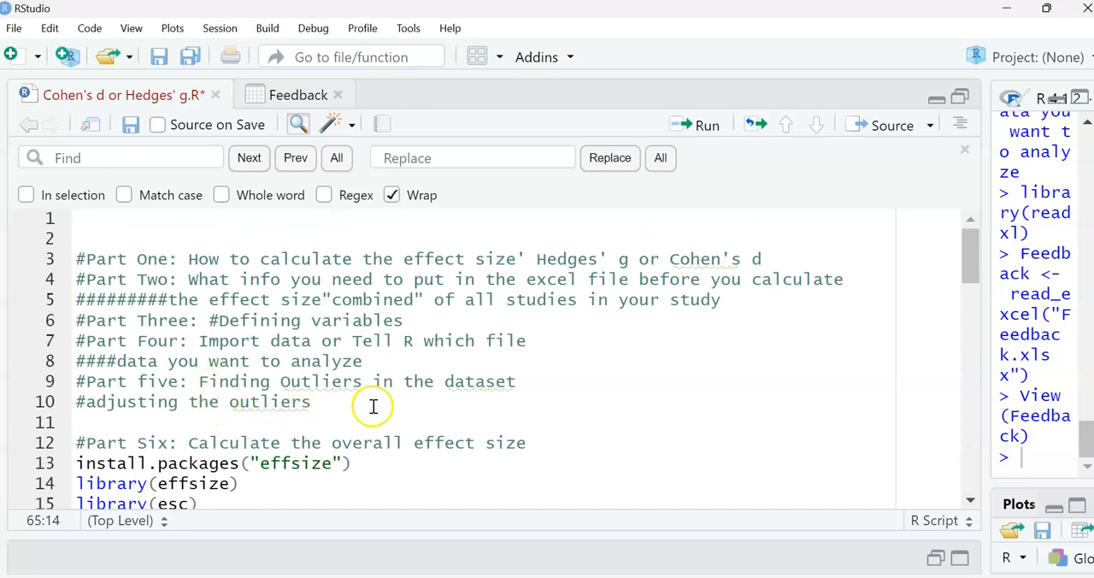
pyautogui.moveTo(283, 381); pyautogui.dragTo(311, 402)
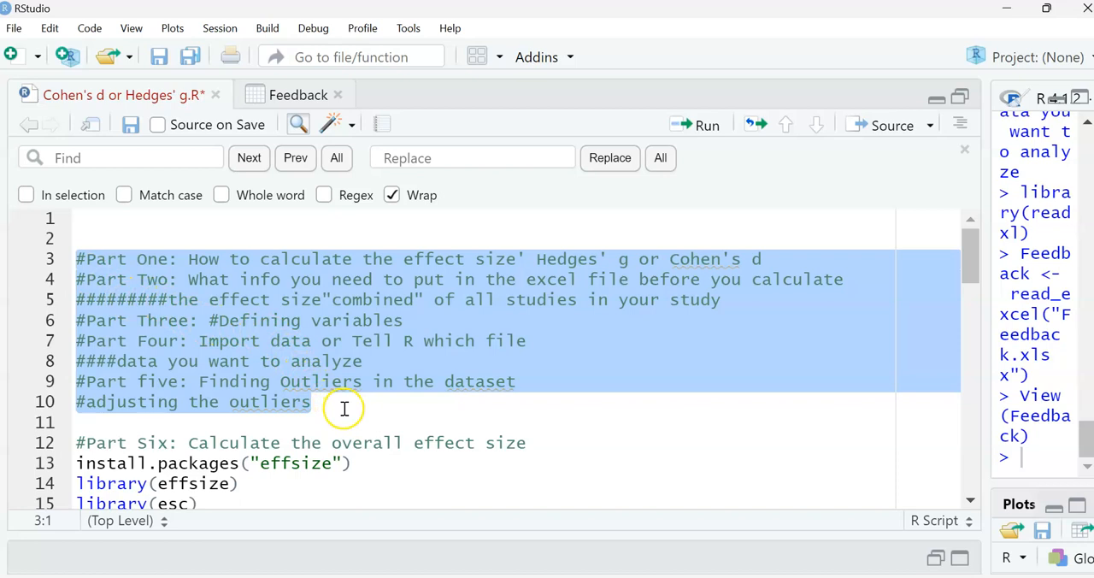
# Step: Load the metafor and meta packages from the Part Six library lines
pyautogui.scroll(-3)
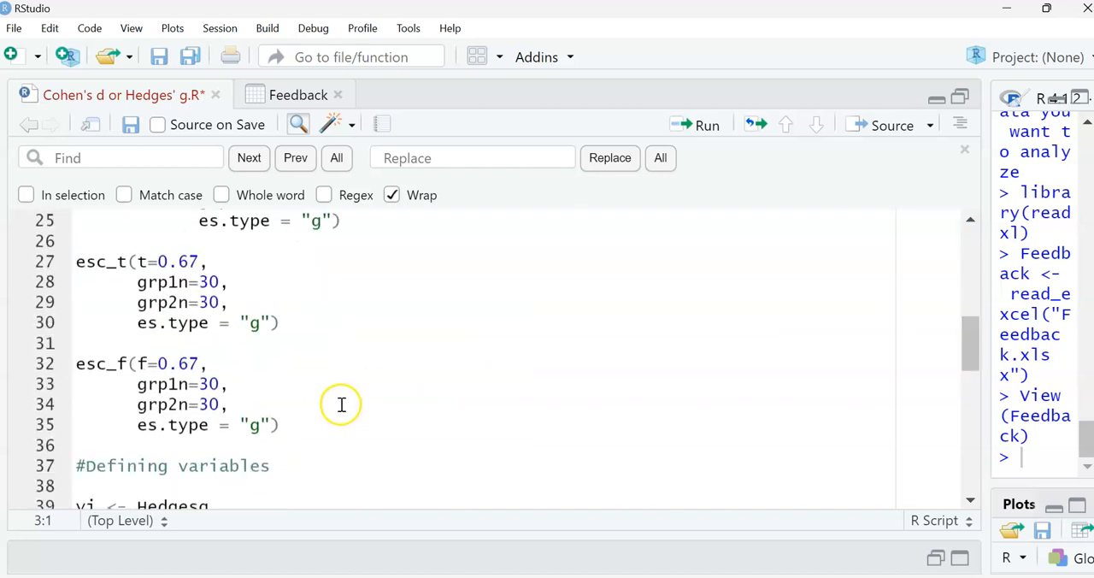
pyautogui.scroll(-3)
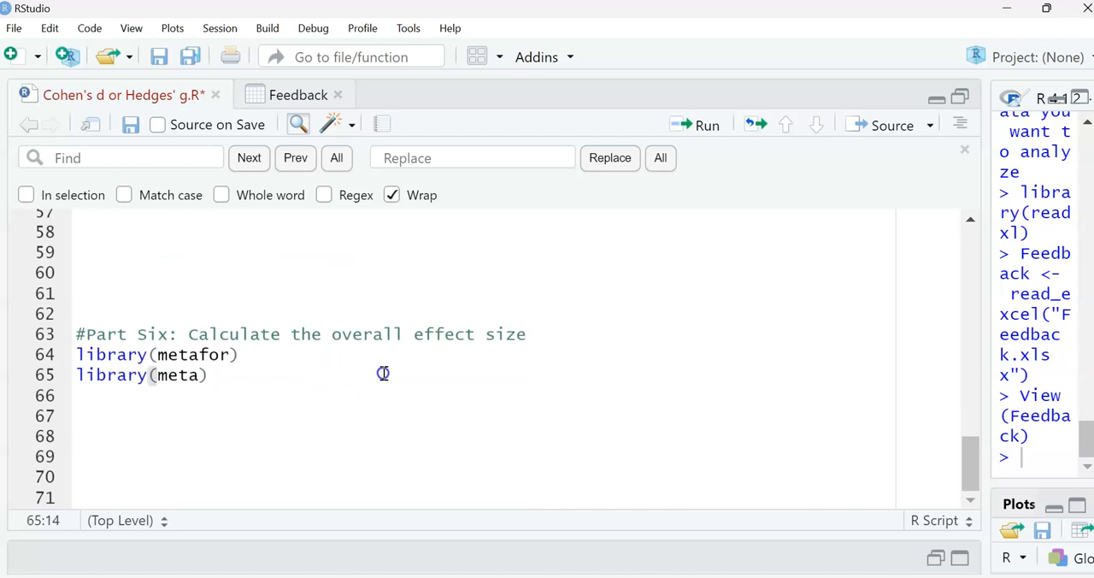
pyautogui.click(243, 355)
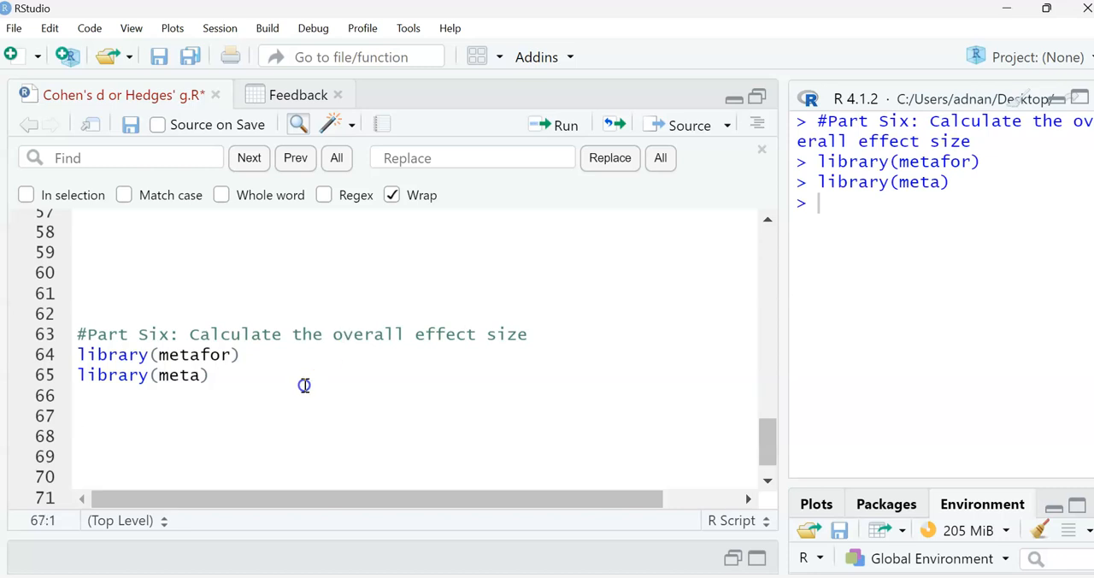
# Step: Begin line 67 as FB <- rma( with yi as the first argument
pyautogui.write('F')
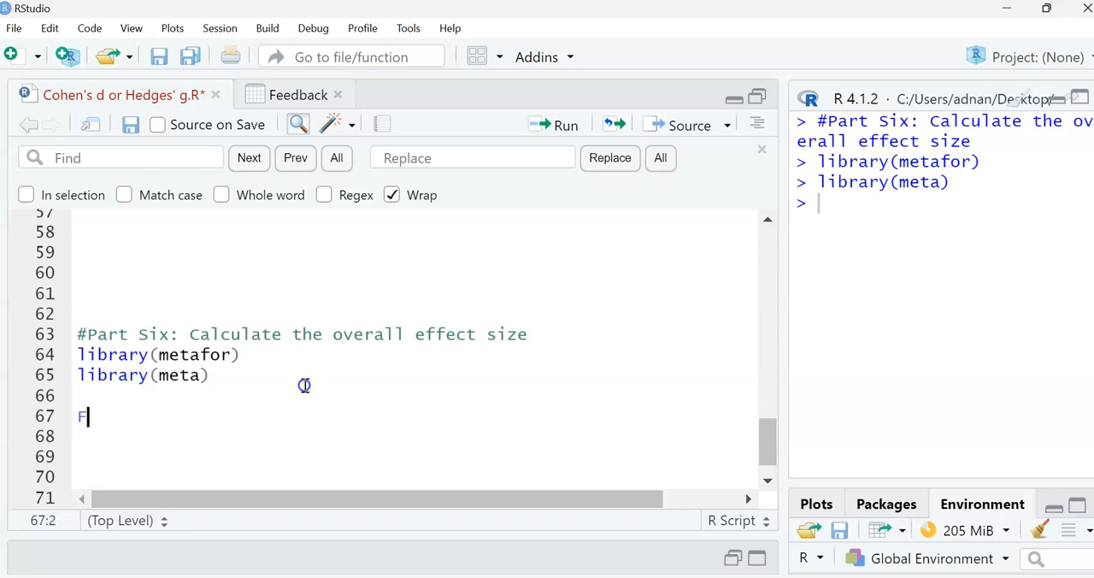
pyautogui.write('B')
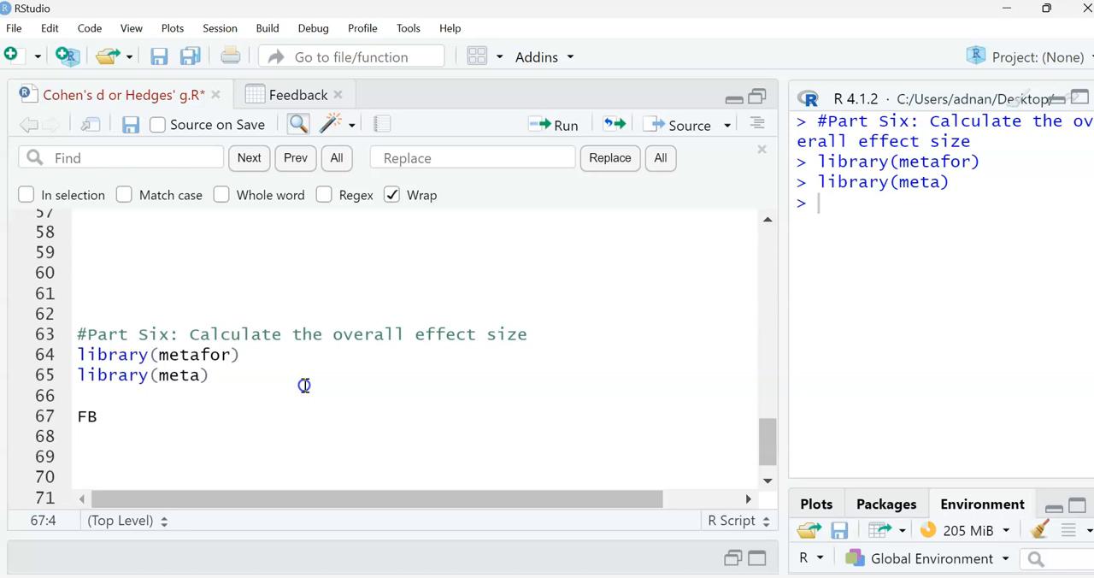
pyautogui.write('<')
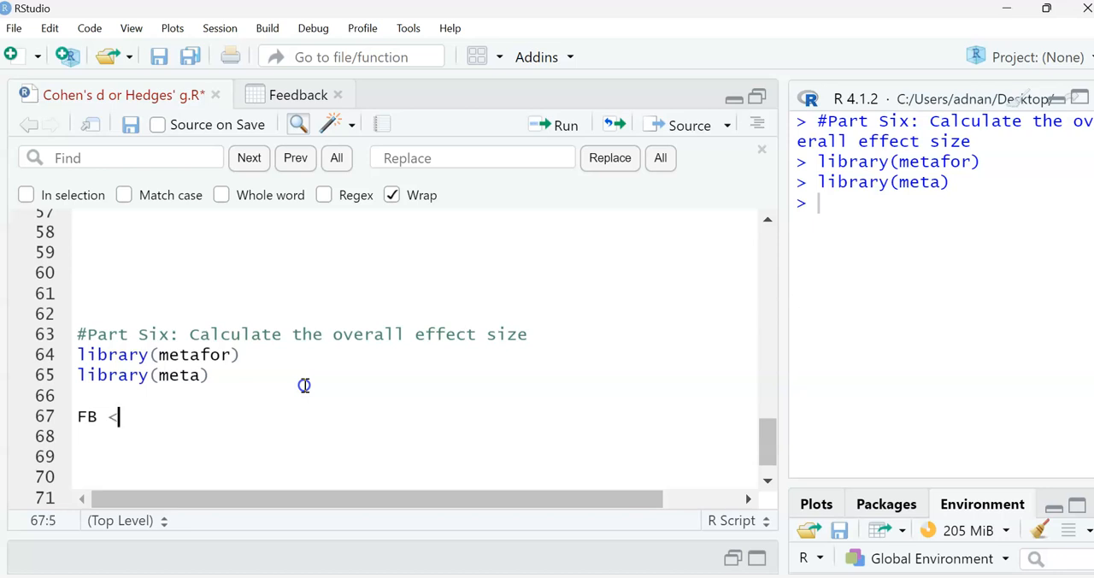
pyautogui.write('-')
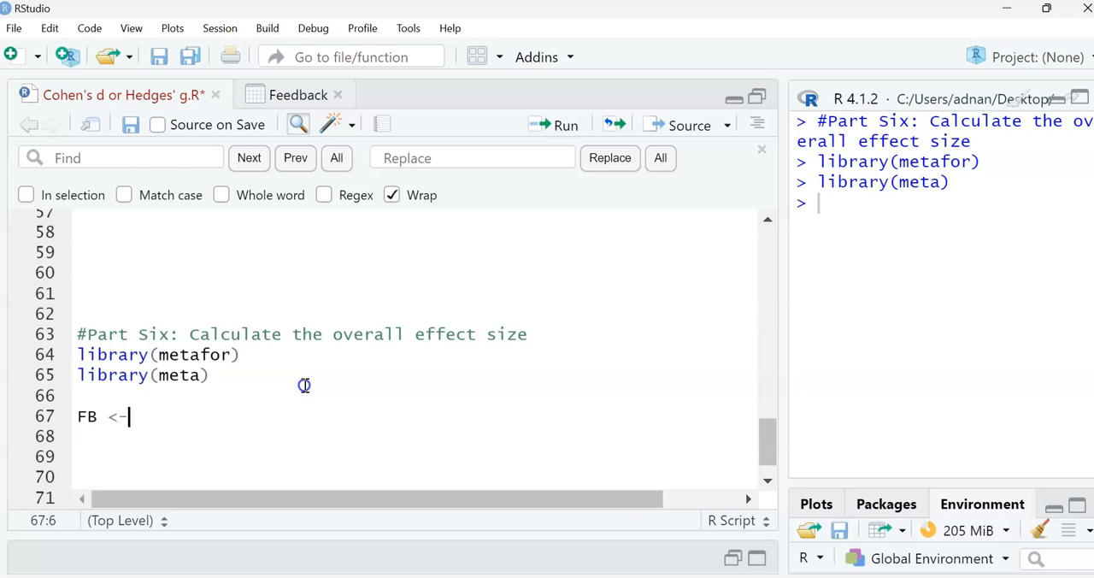
pyautogui.write('rma(')
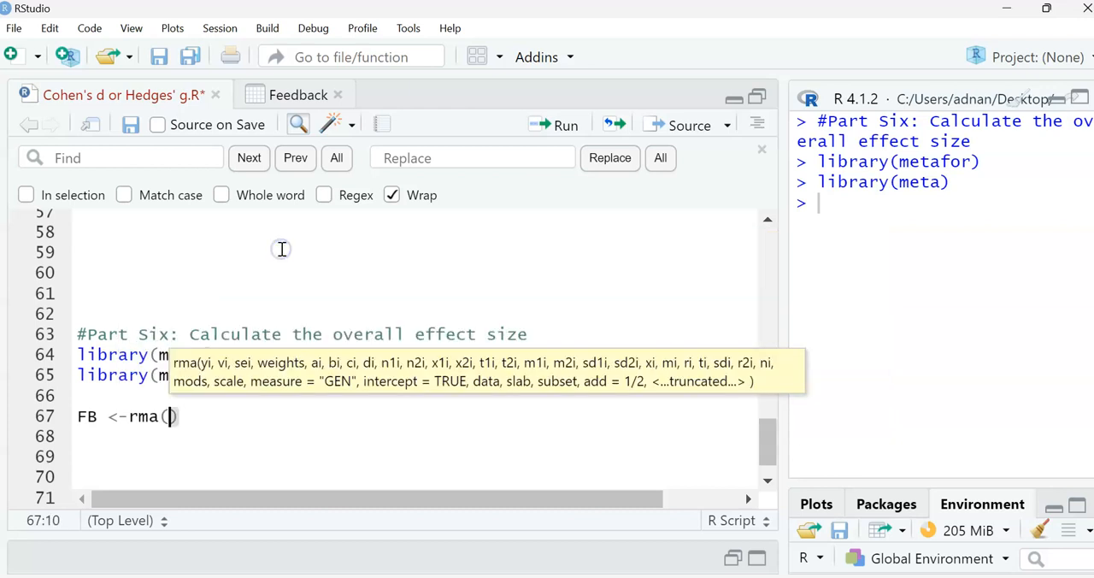
pyautogui.moveTo(222, 417)
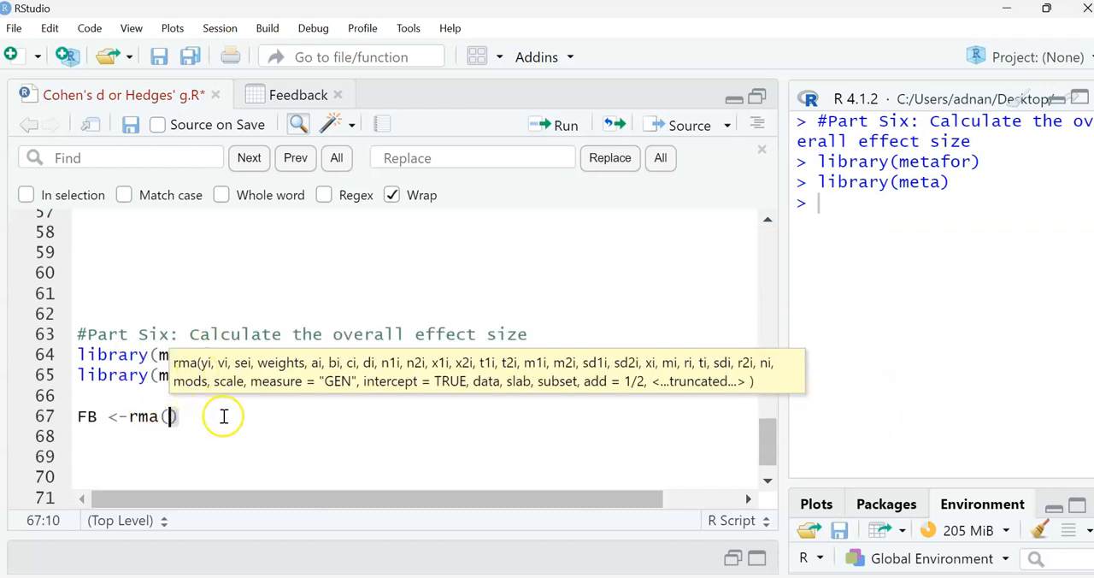
pyautogui.moveTo(420, 396)
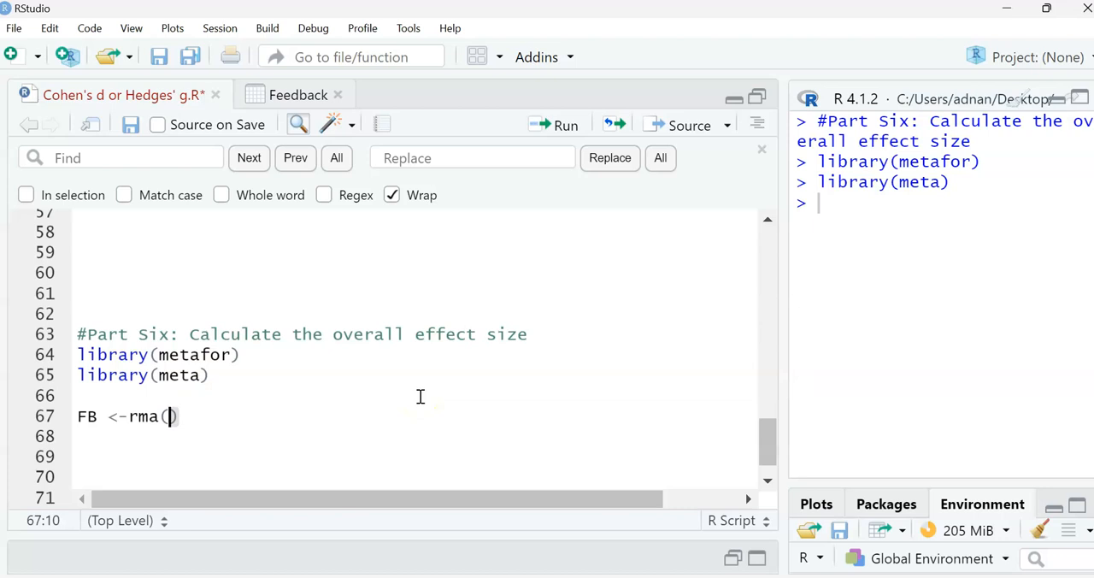
pyautogui.write('y')
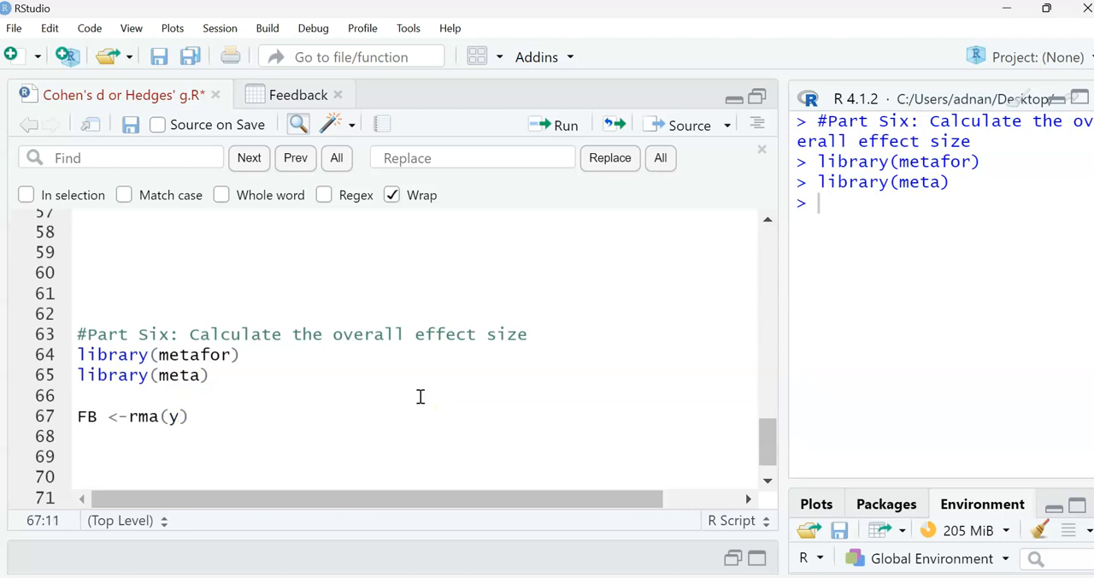
pyautogui.write('i')
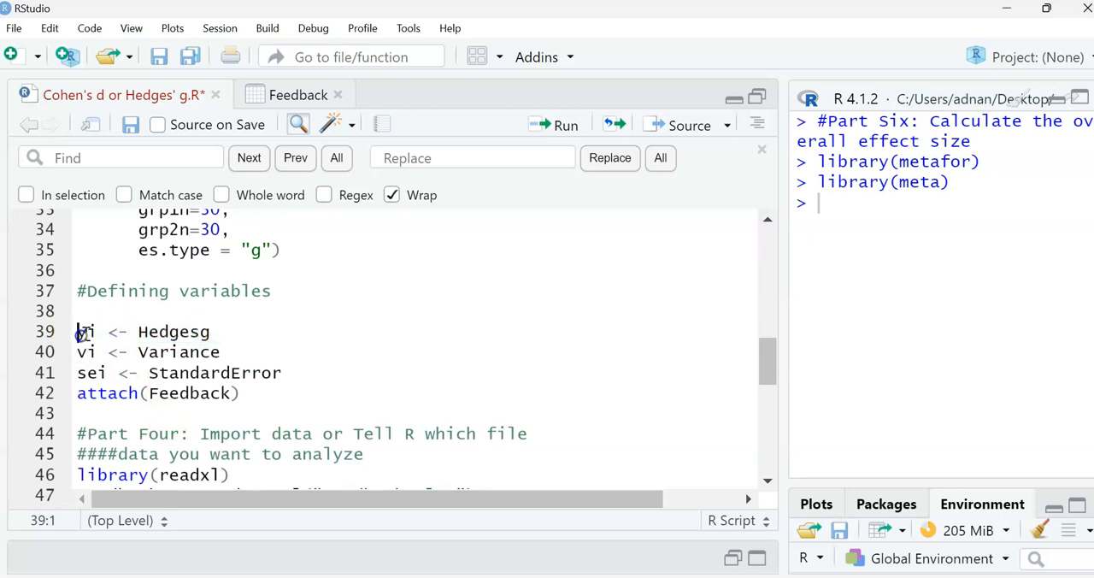
# Step: Extend the rma call with vi and start the data argument
pyautogui.doubleClick(178, 352)
pyautogui.write('FB <-rma(yi')
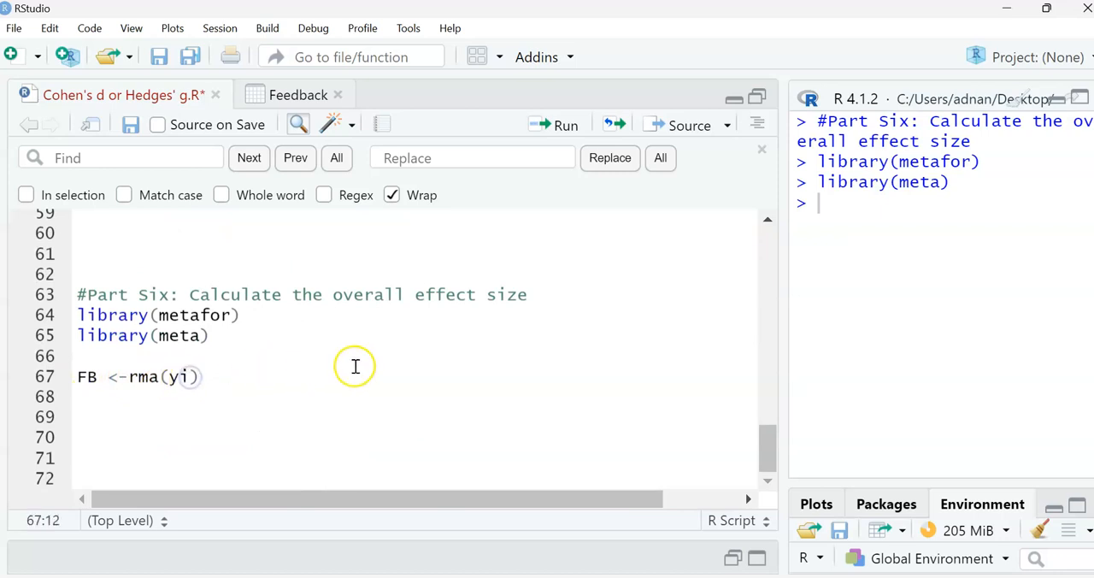
pyautogui.write(',')
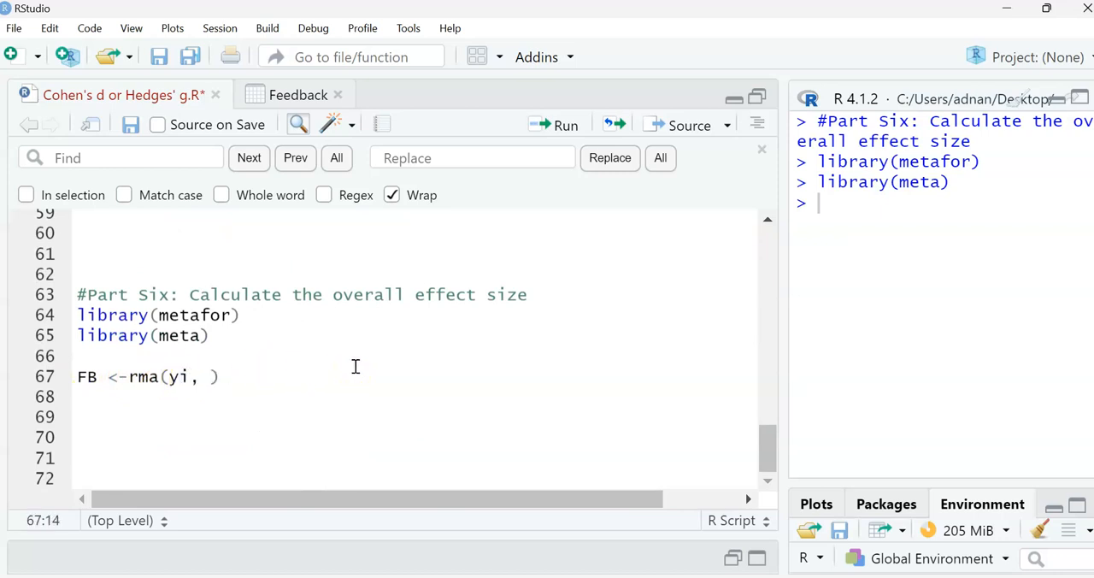
pyautogui.write('vi,')
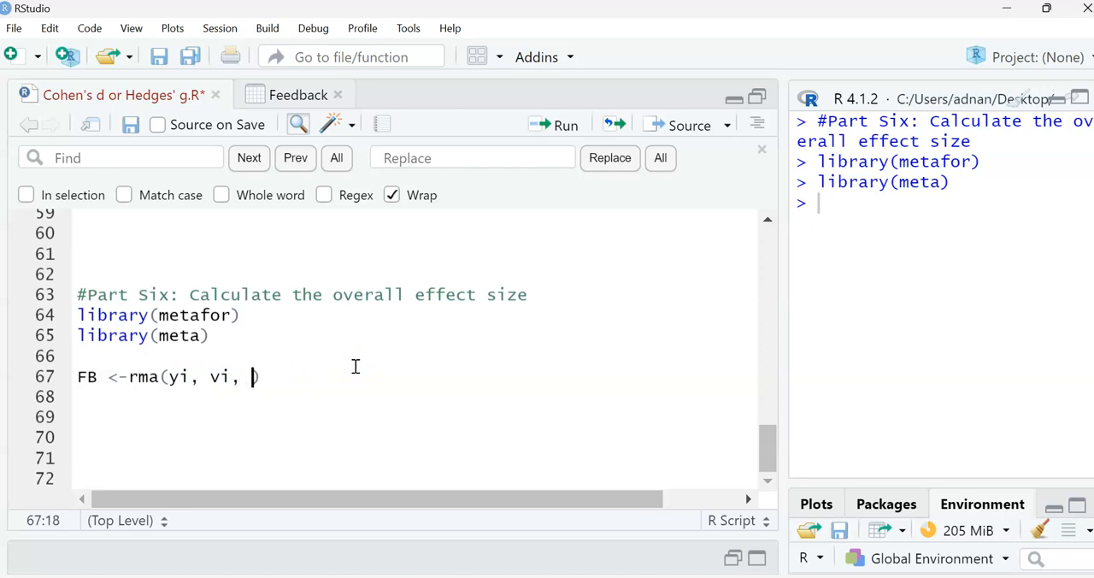
pyautogui.write('data = Fee')
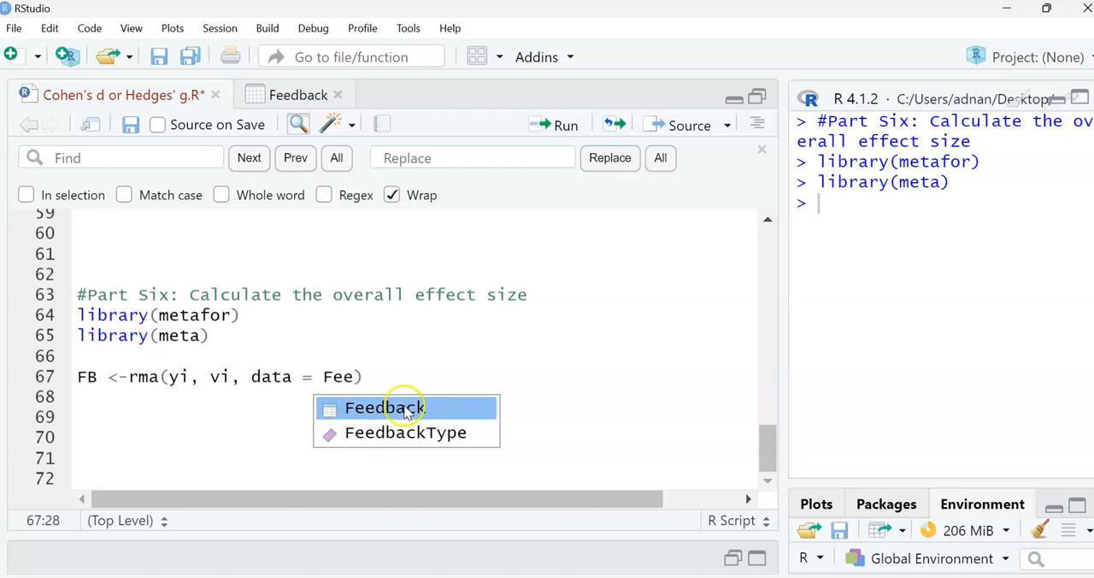
pyautogui.moveTo(376, 431)
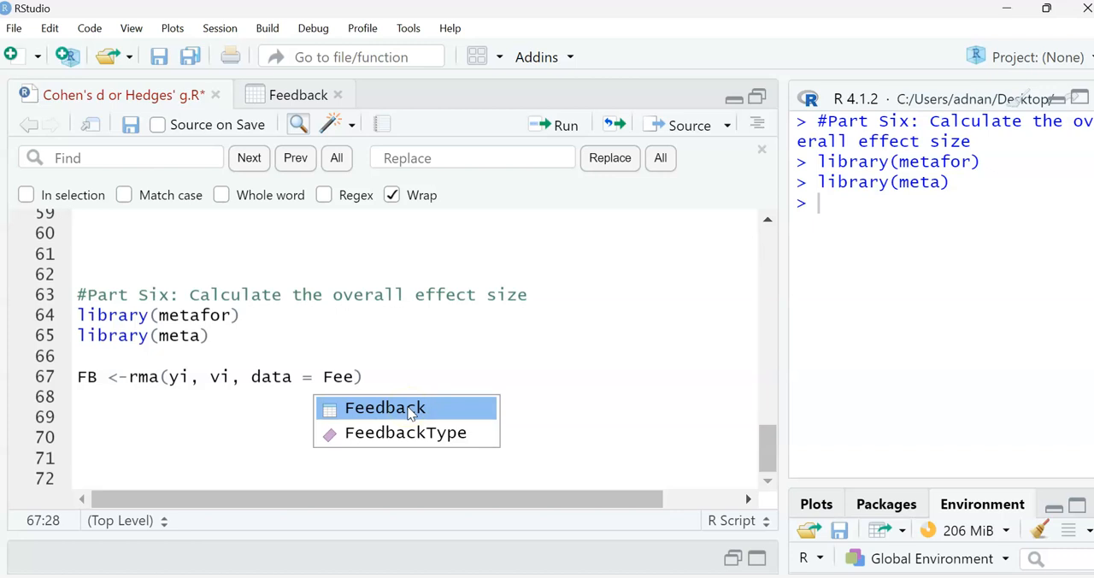
# Step: Complete data = Feedback and start the method argument
pyautogui.click(384, 407)
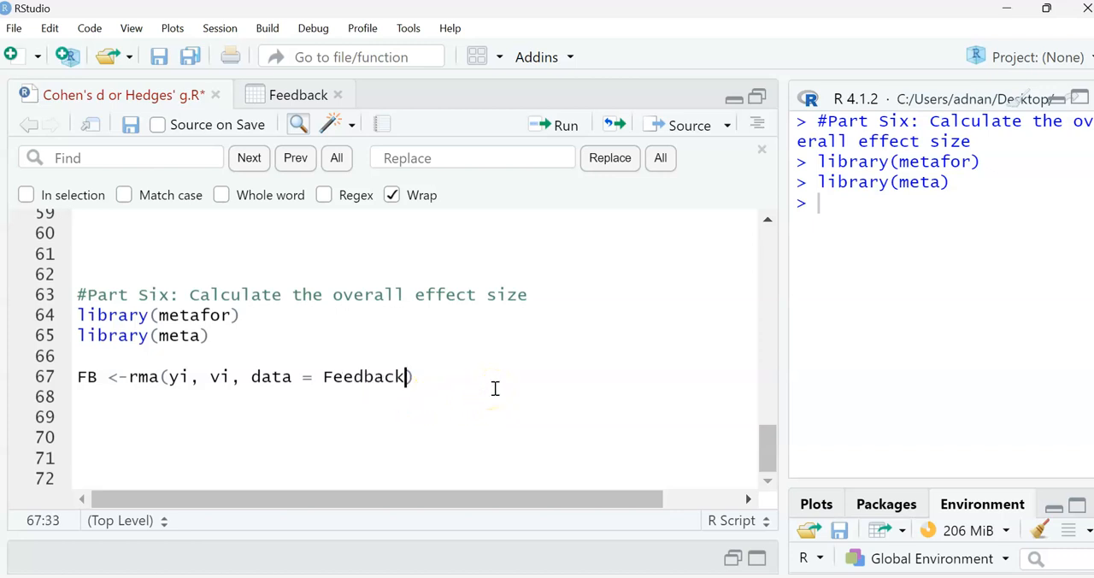
pyautogui.write(',')
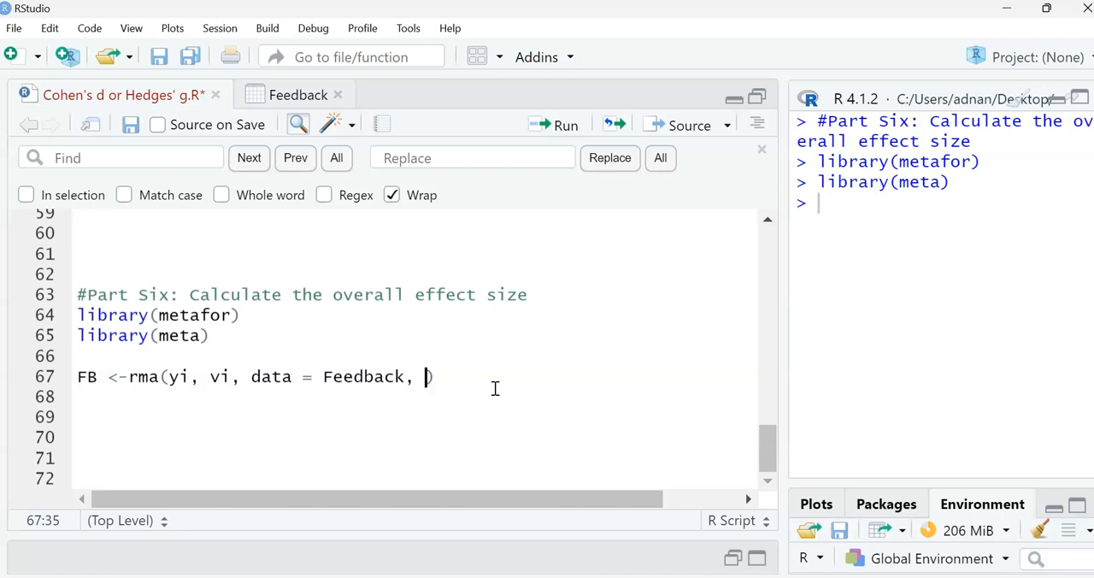
pyautogui.write('method =')
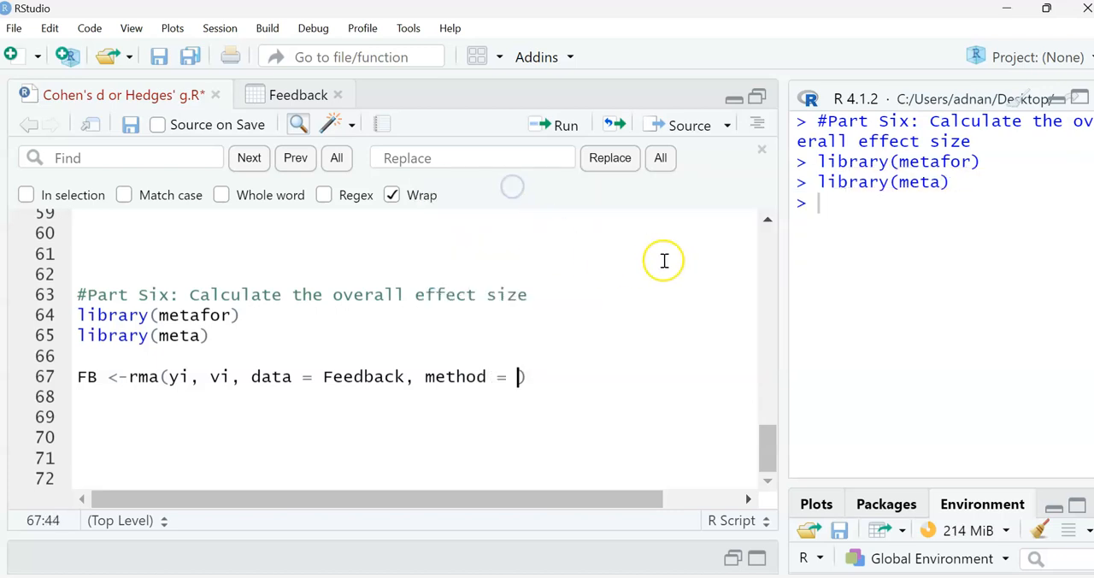
# Step: Finish the call with method = "REML" and run line 67 in the console
pyautogui.write('""')
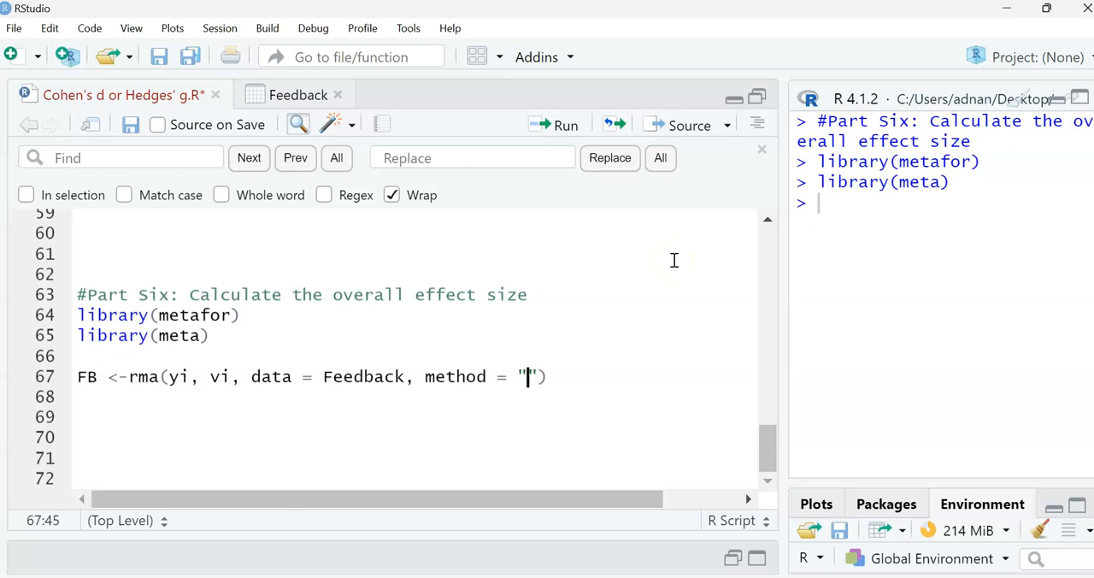
pyautogui.write('RE')
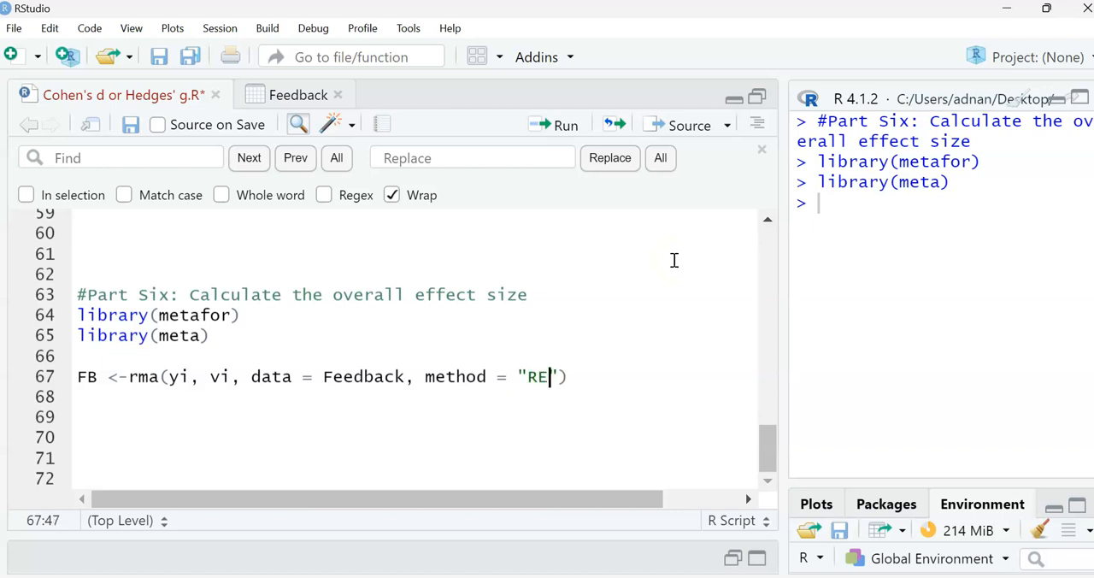
pyautogui.write('ML')
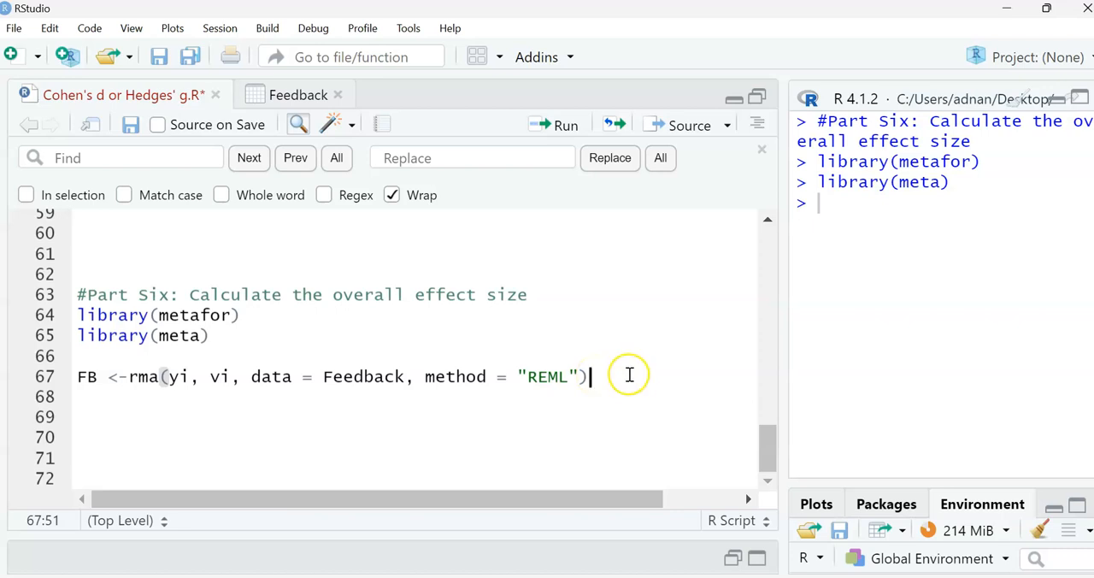
pyautogui.moveTo(653, 393)
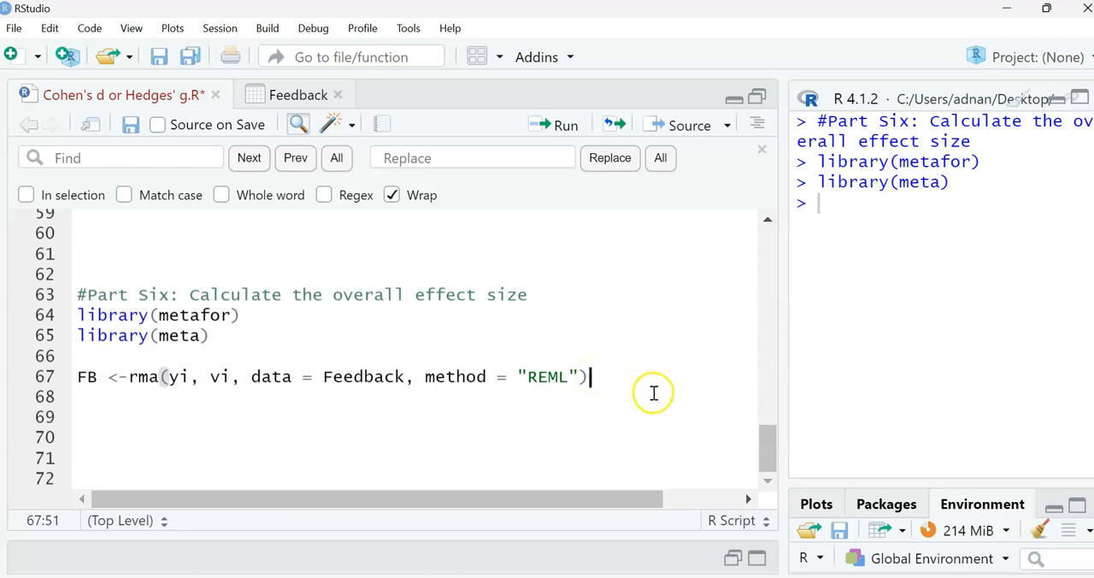
pyautogui.moveTo(623, 371)
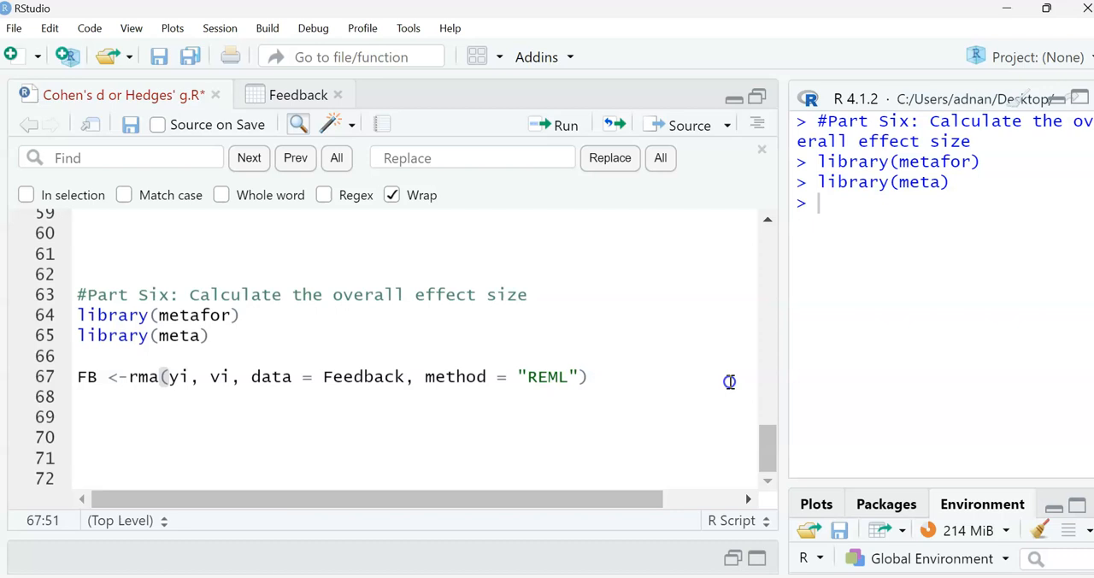
pyautogui.click(565, 125)
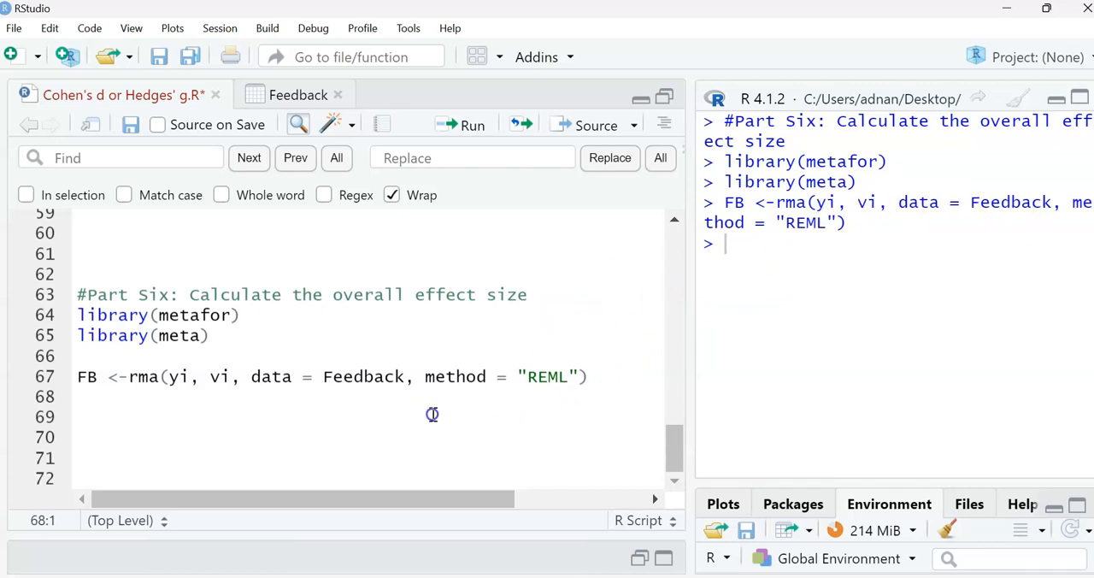
# Step: Print FB on line 68 to show the Random-Effects Model results (k = 7, REML)
pyautogui.write('FB')
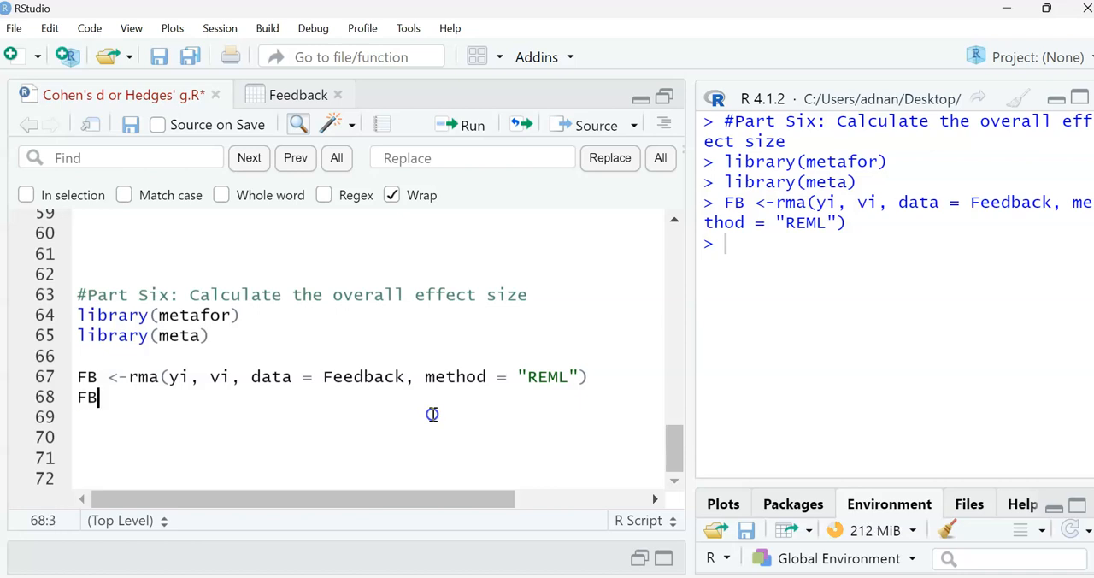
pyautogui.moveTo(162, 396)
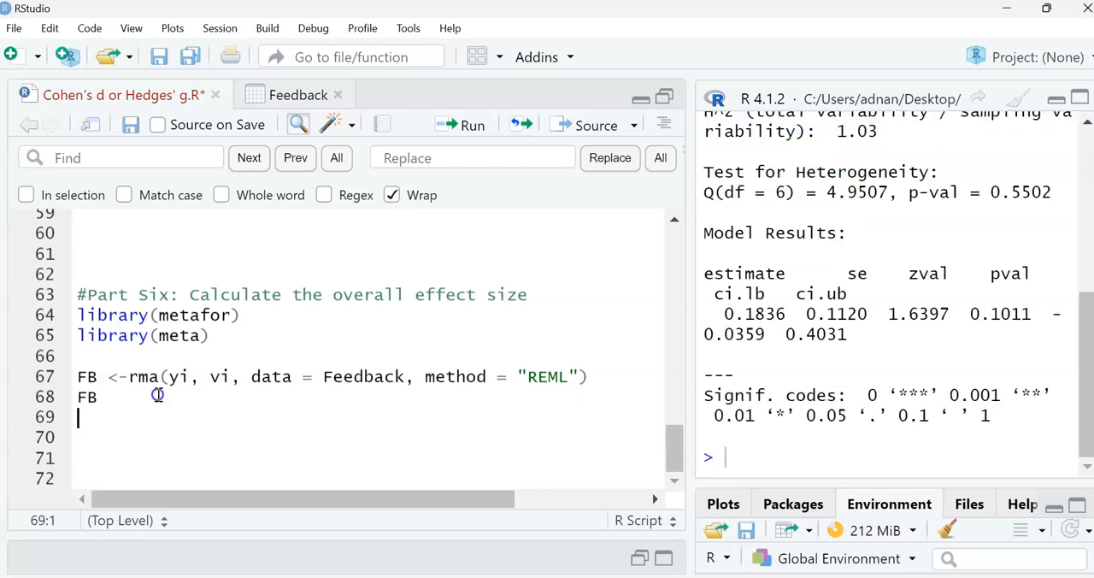
pyautogui.moveTo(643, 327)
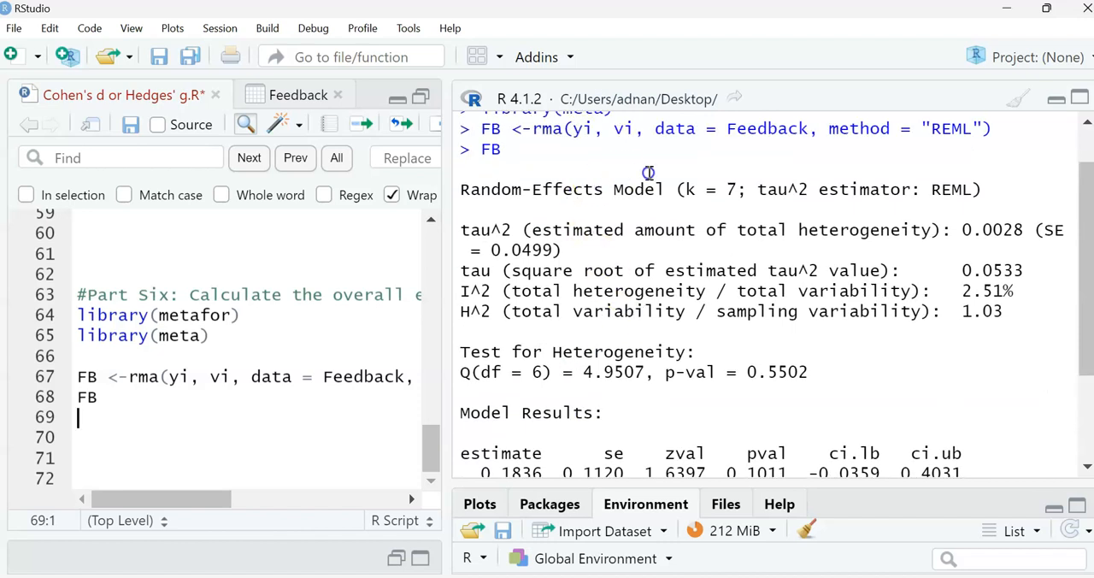
pyautogui.moveTo(687, 189)
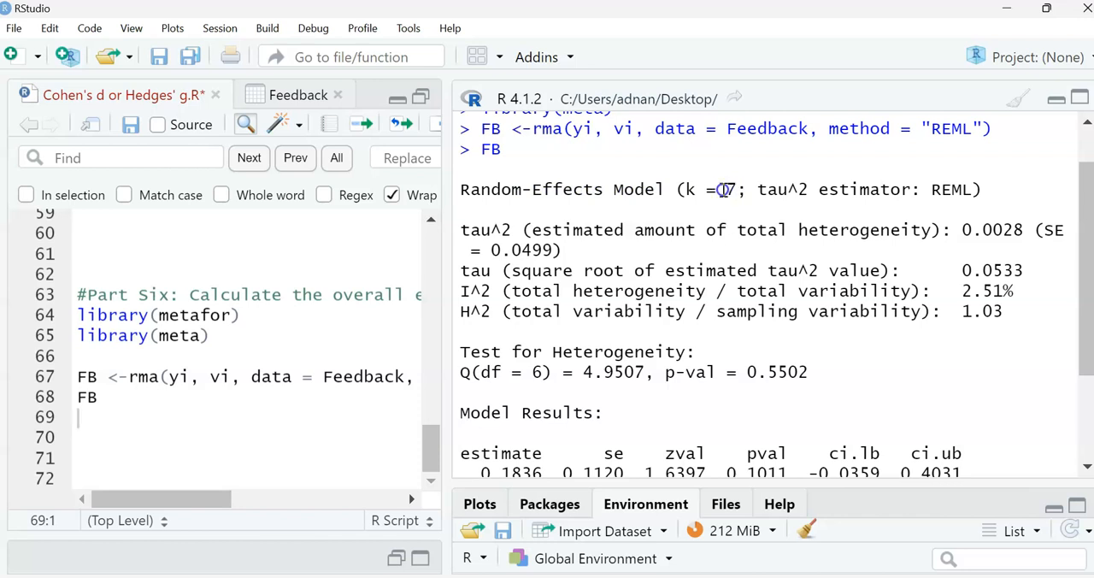
pyautogui.doubleClick(728, 188)
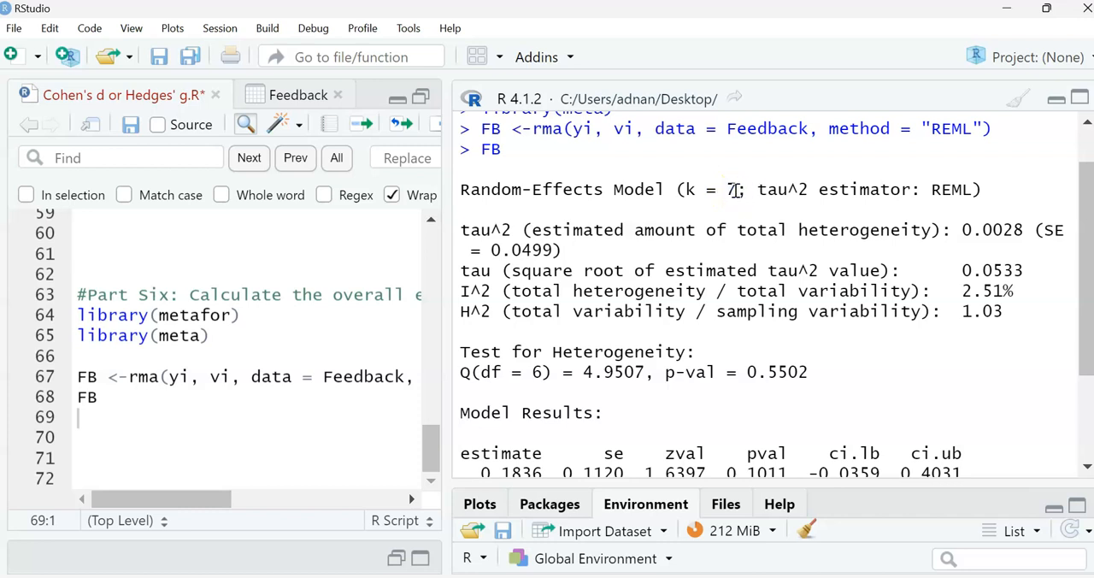
pyautogui.doubleClick(689, 188)
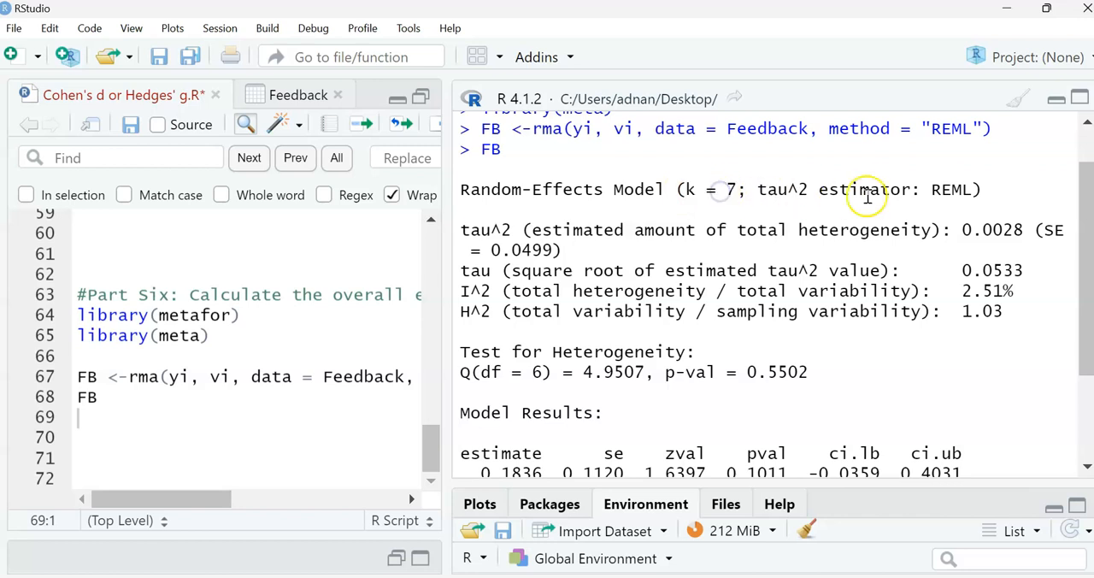
pyautogui.doubleClick(951, 188)
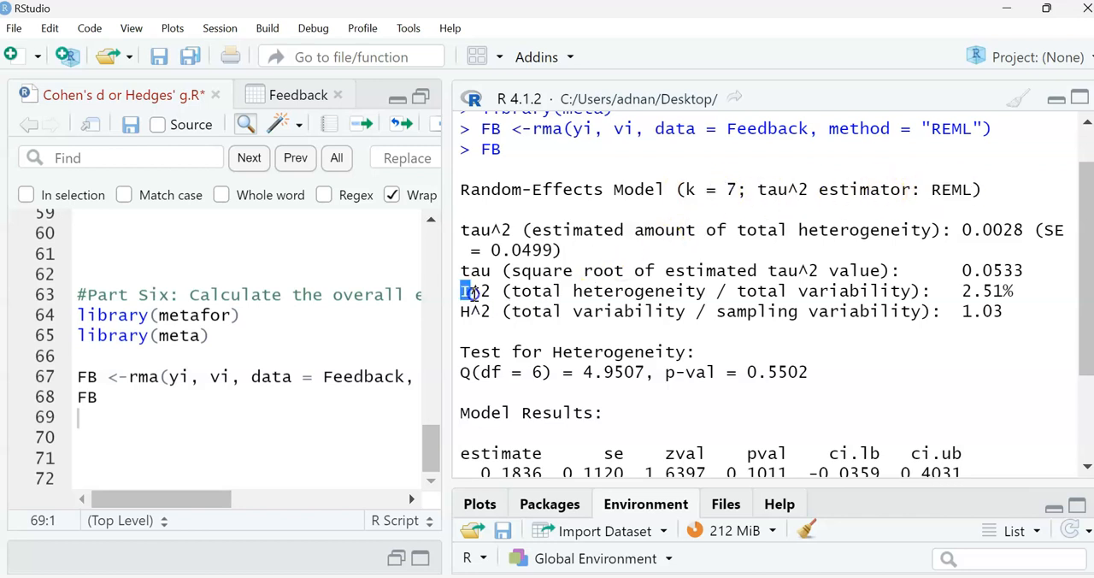
pyautogui.moveTo(462, 290); pyautogui.dragTo(670, 311)
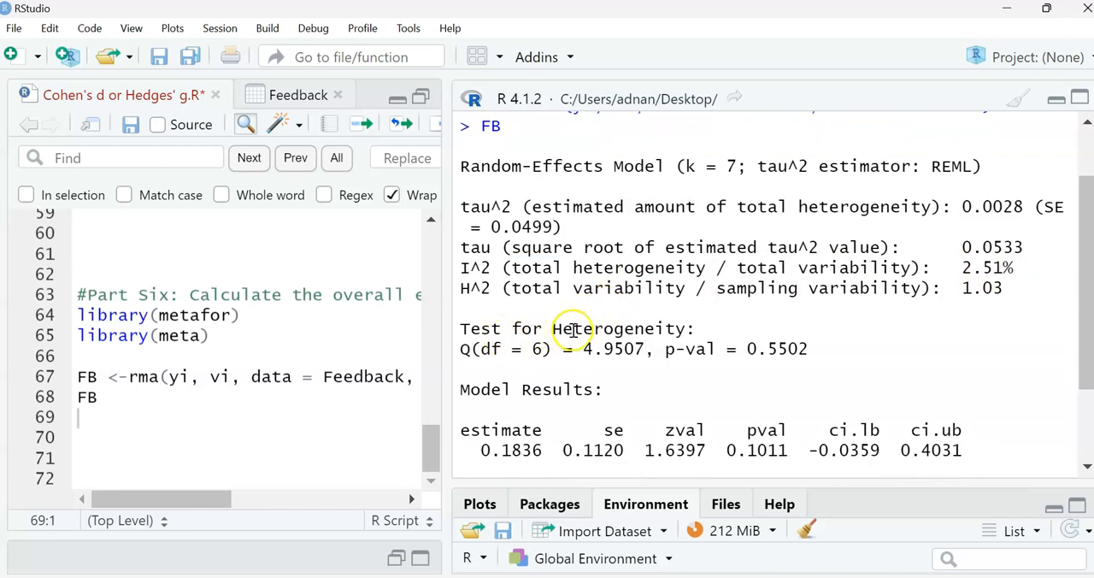
pyautogui.moveTo(677, 338)
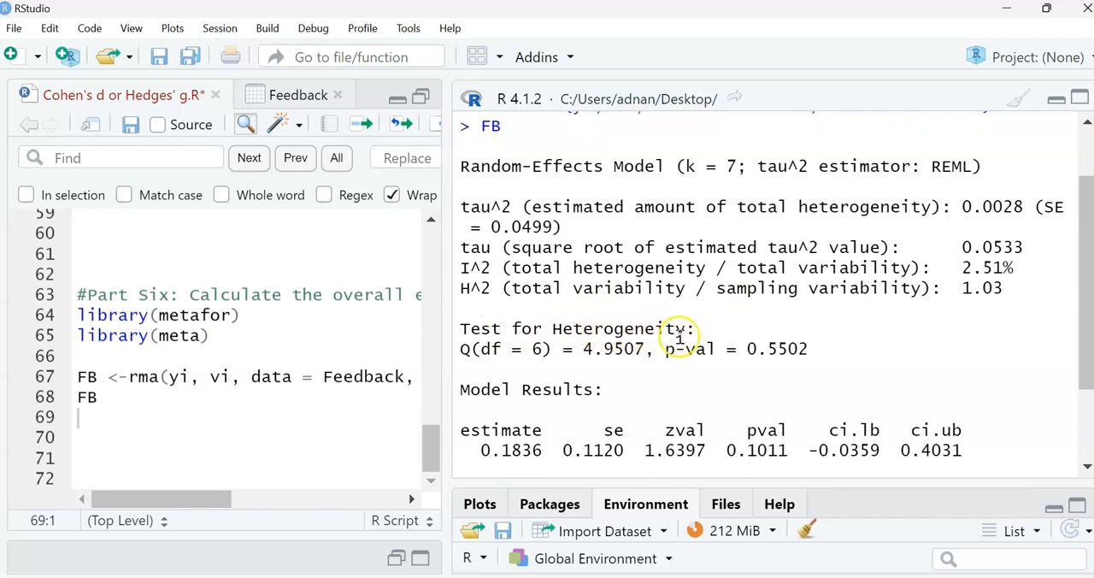
pyautogui.moveTo(547, 369)
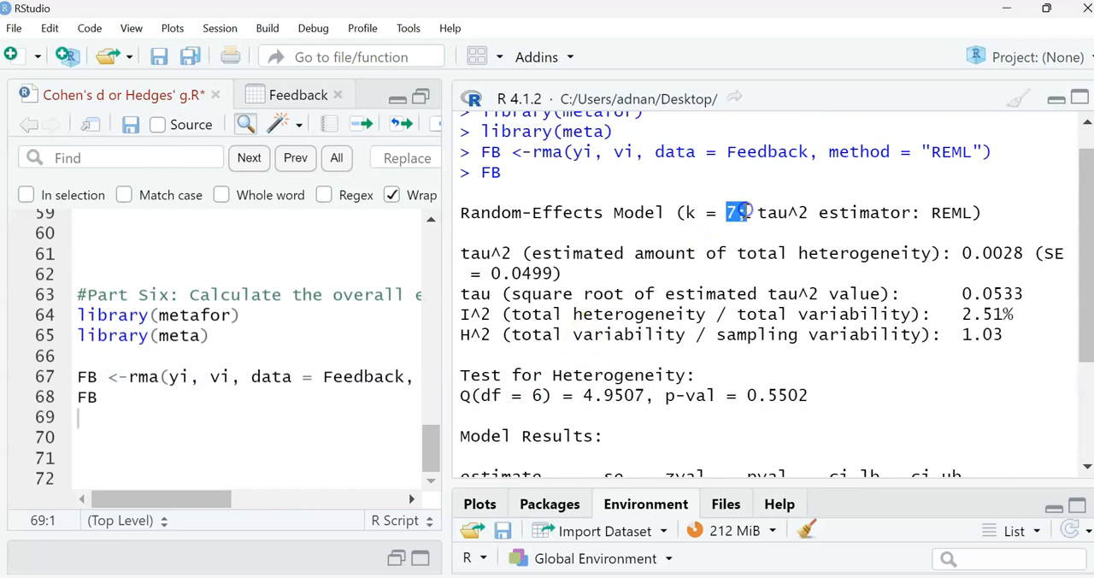
pyautogui.click(289, 94)
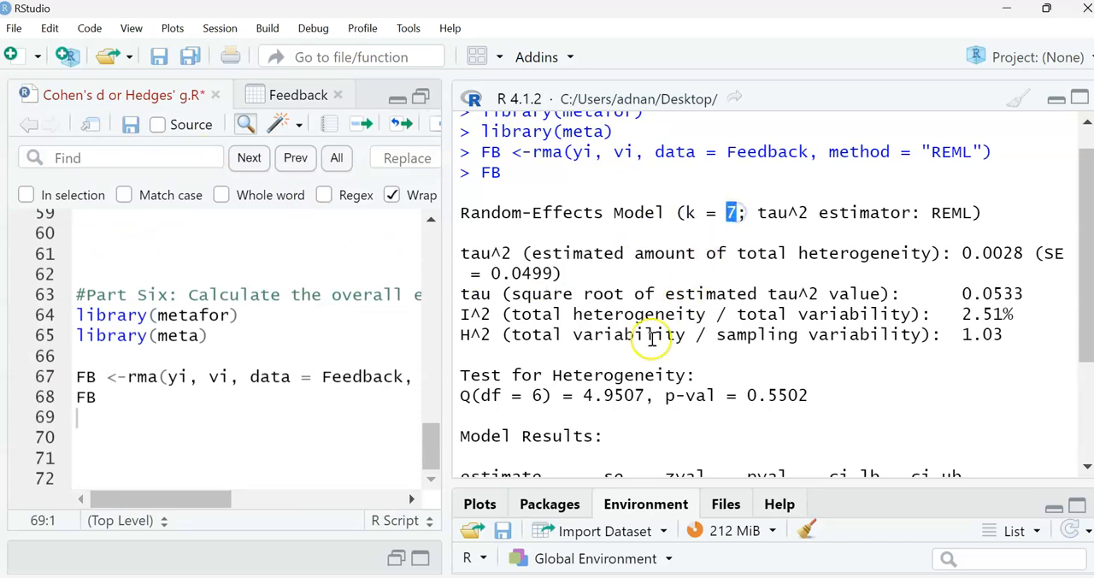
pyautogui.moveTo(541, 363)
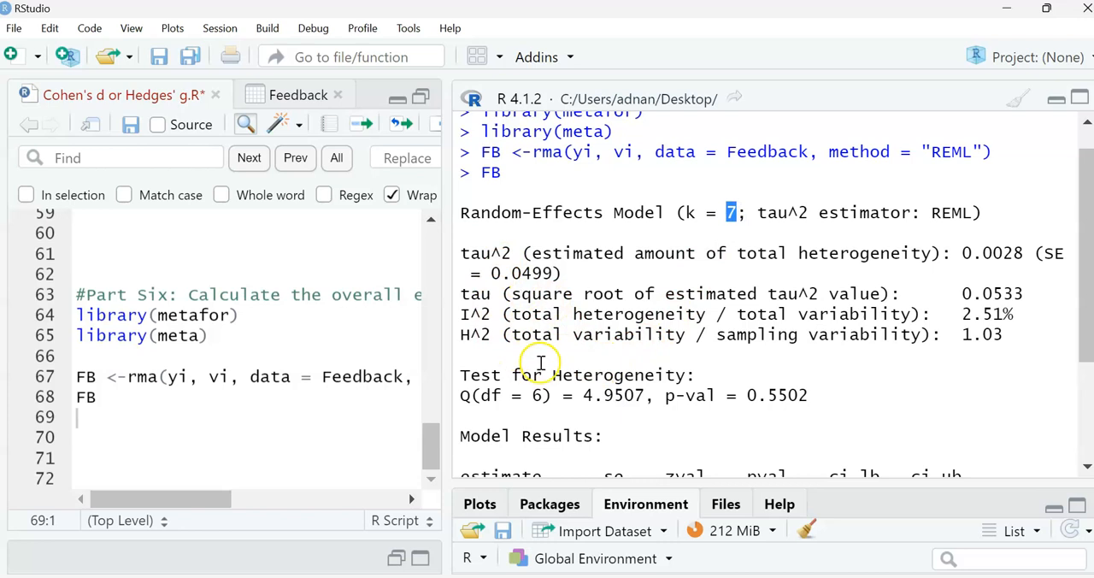
pyautogui.doubleClick(534, 395)
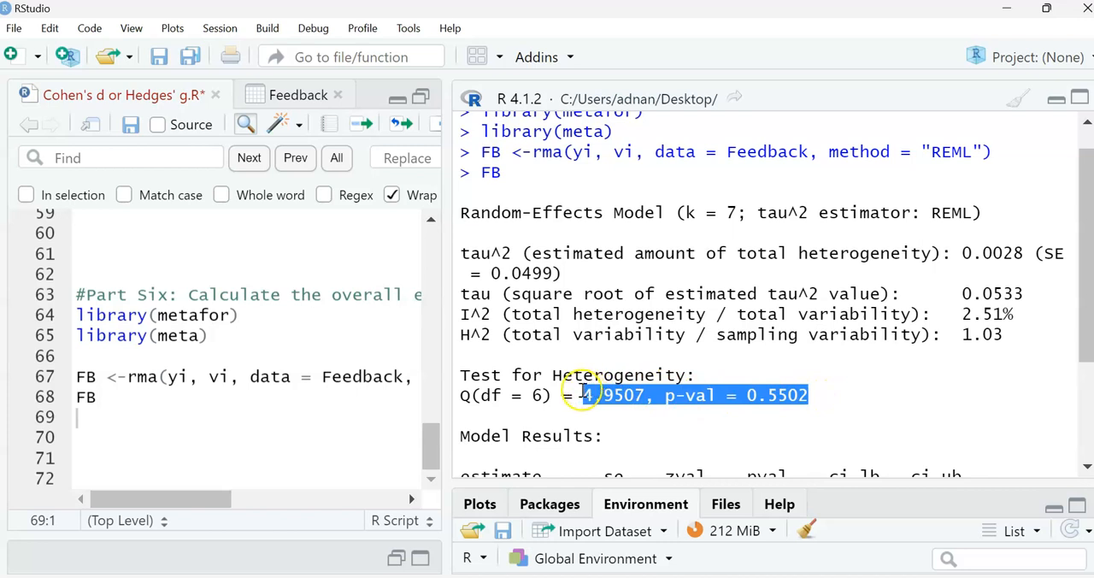
pyautogui.scroll(-3)
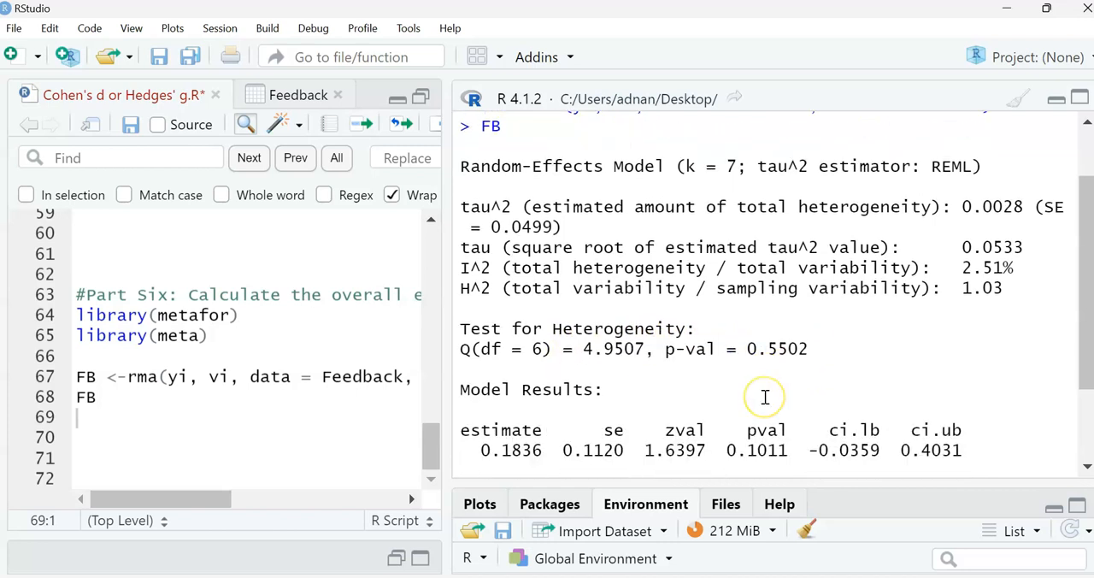
pyautogui.scroll(-3)
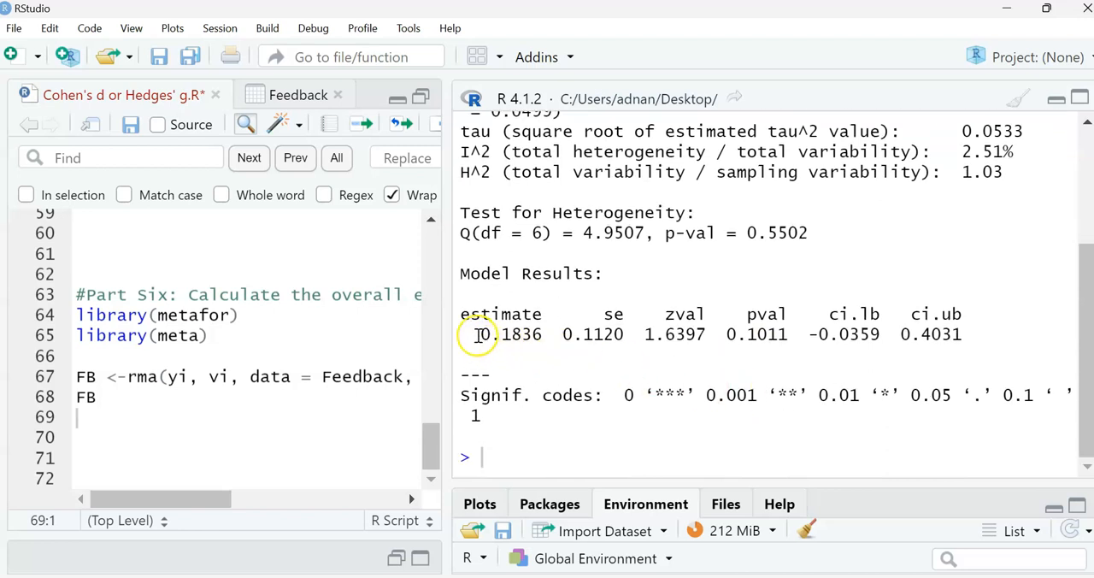
pyautogui.doubleClick(509, 335)
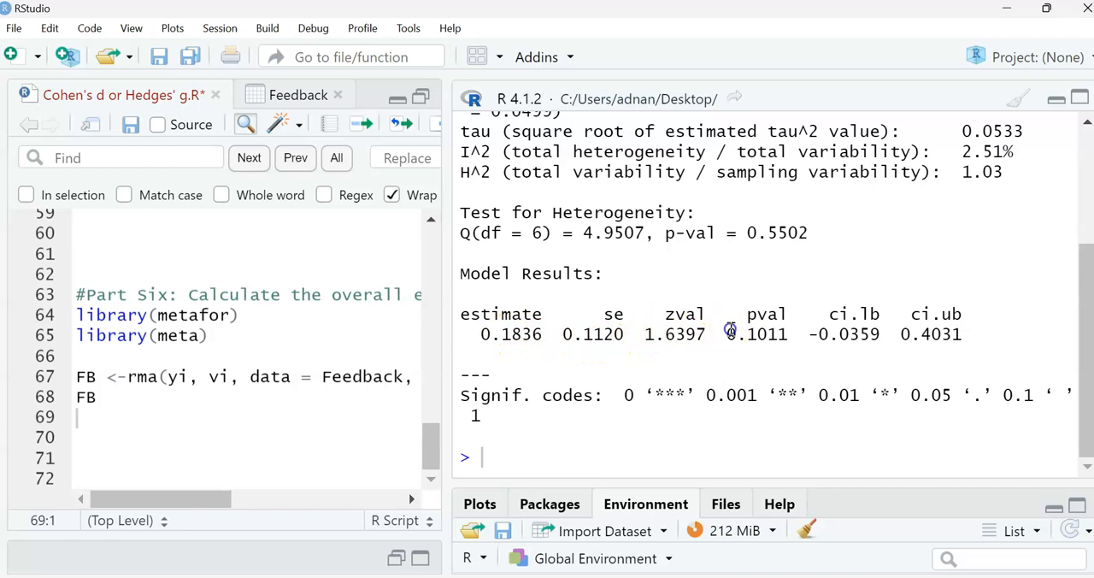
pyautogui.doubleClick(756, 334)
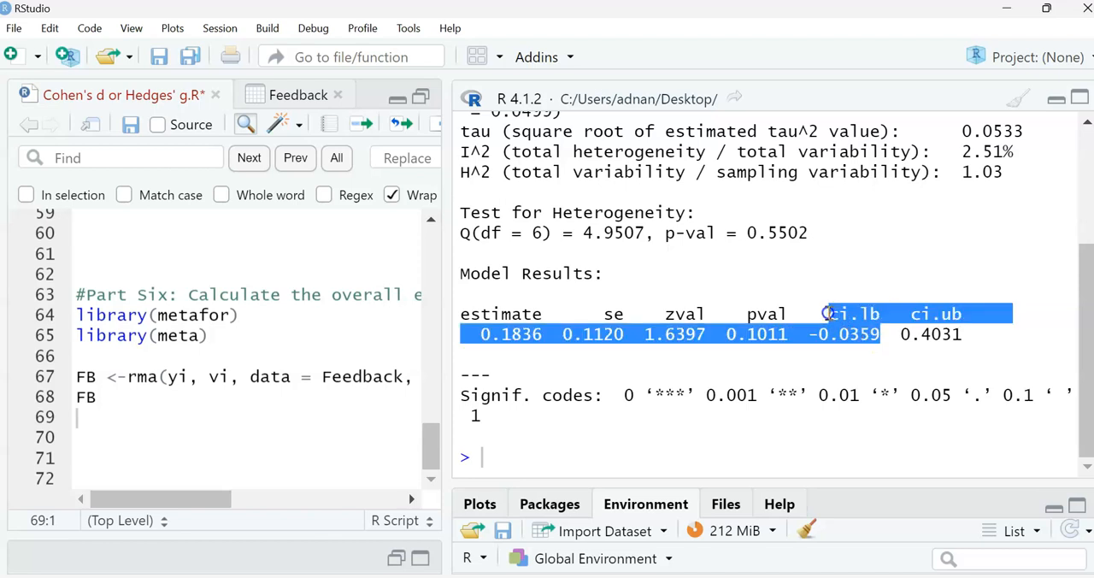
pyautogui.click(812, 335)
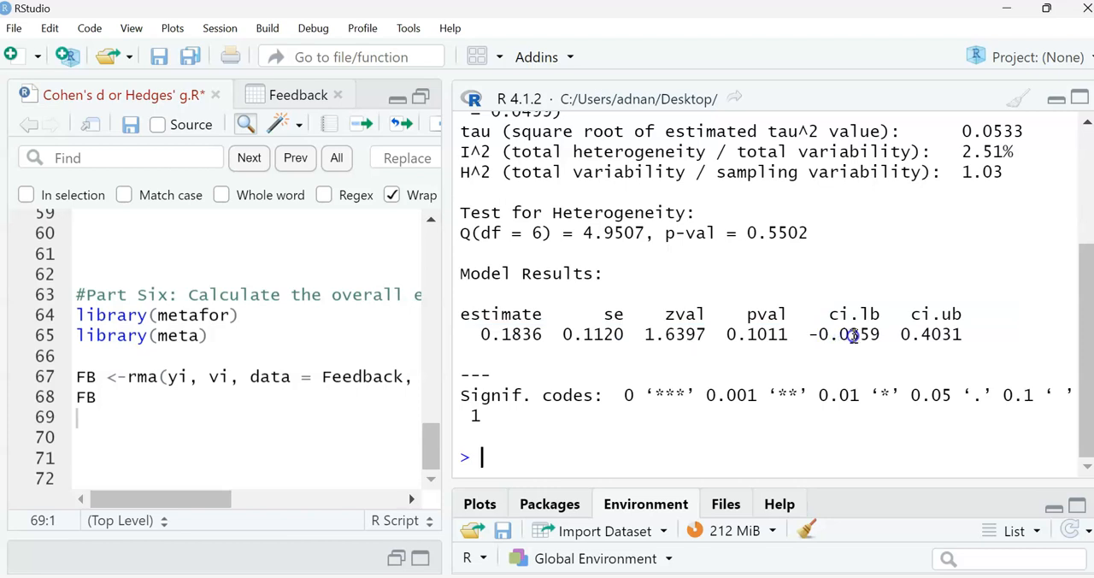
pyautogui.doubleClick(935, 315)
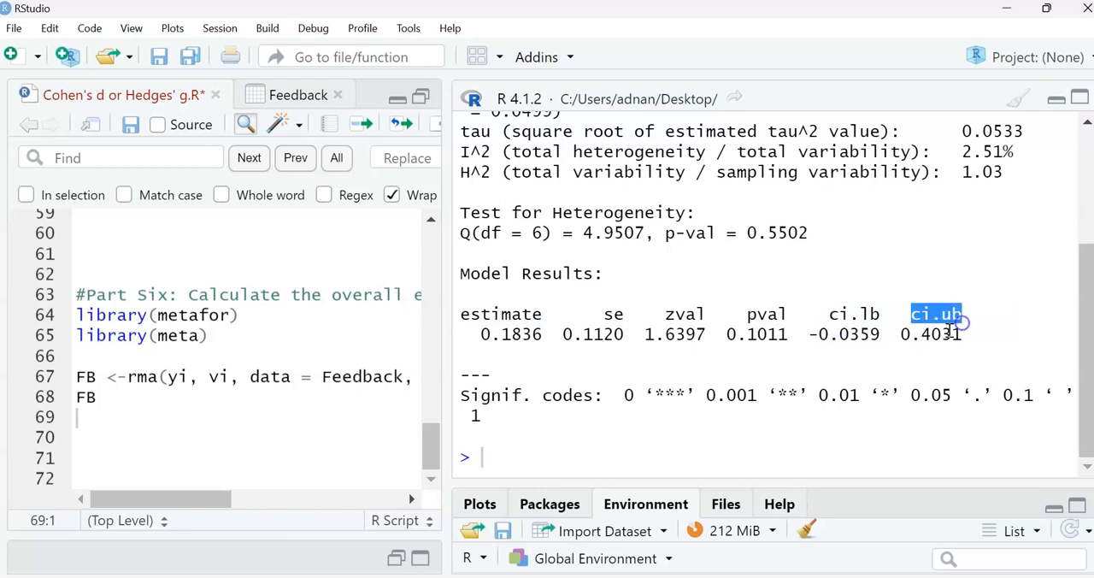
pyautogui.click(909, 333)
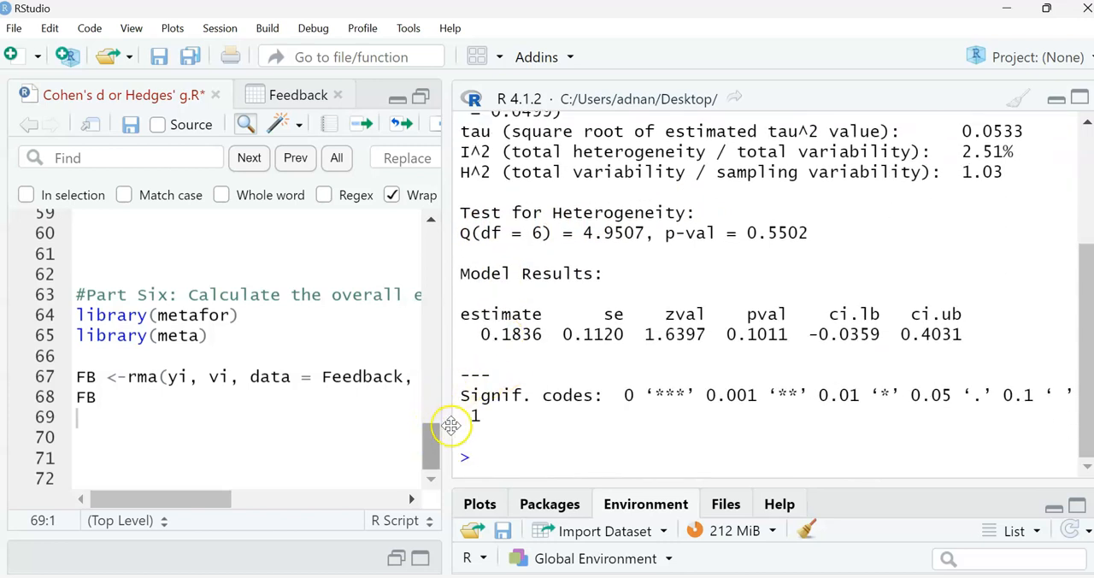
pyautogui.moveTo(609, 395)
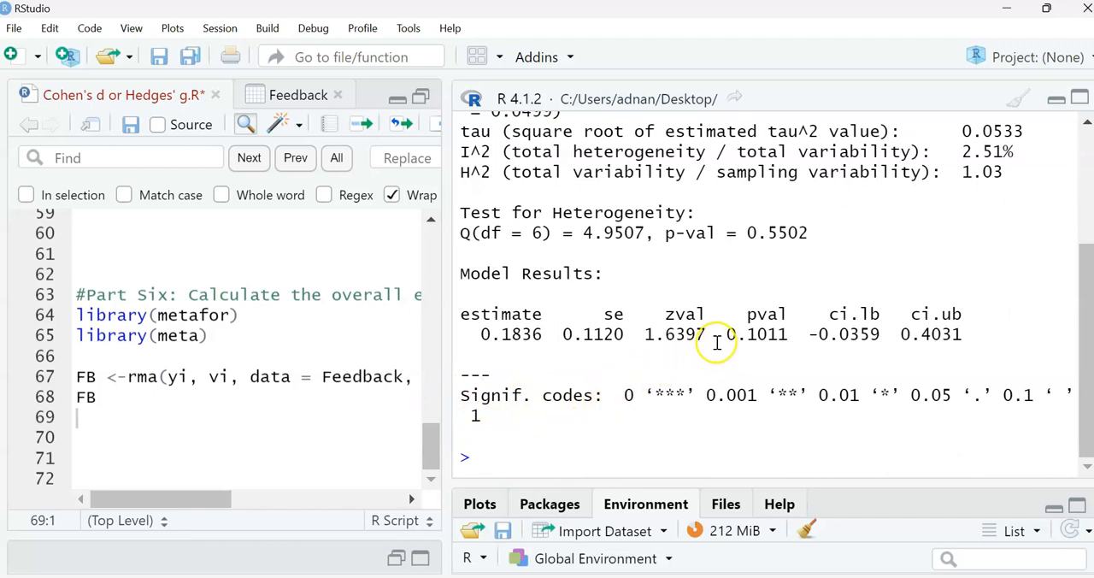
pyautogui.moveTo(630, 342)
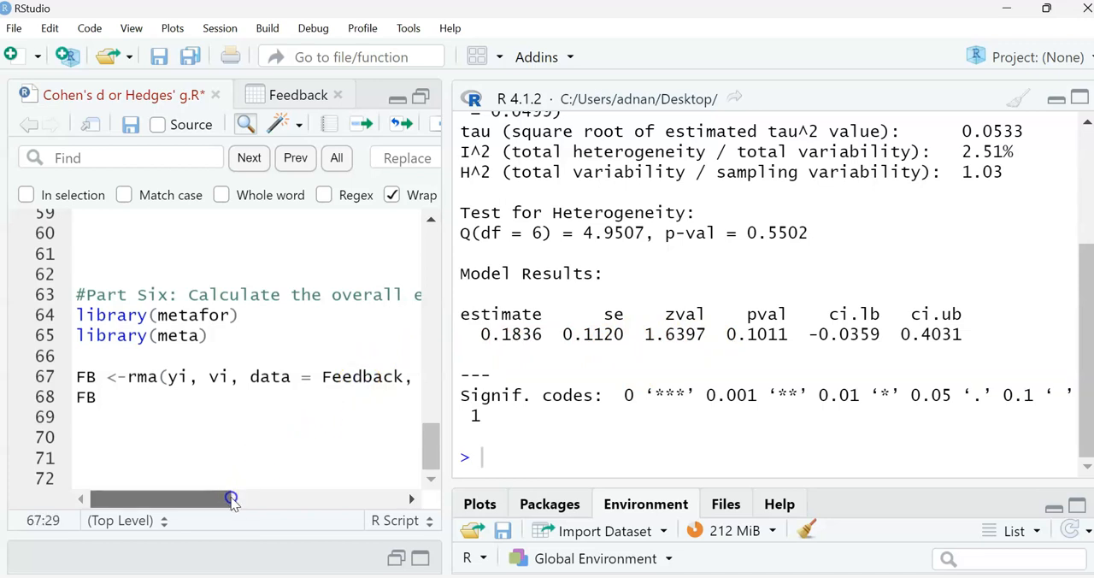
pyautogui.moveTo(231, 500); pyautogui.dragTo(291, 499)
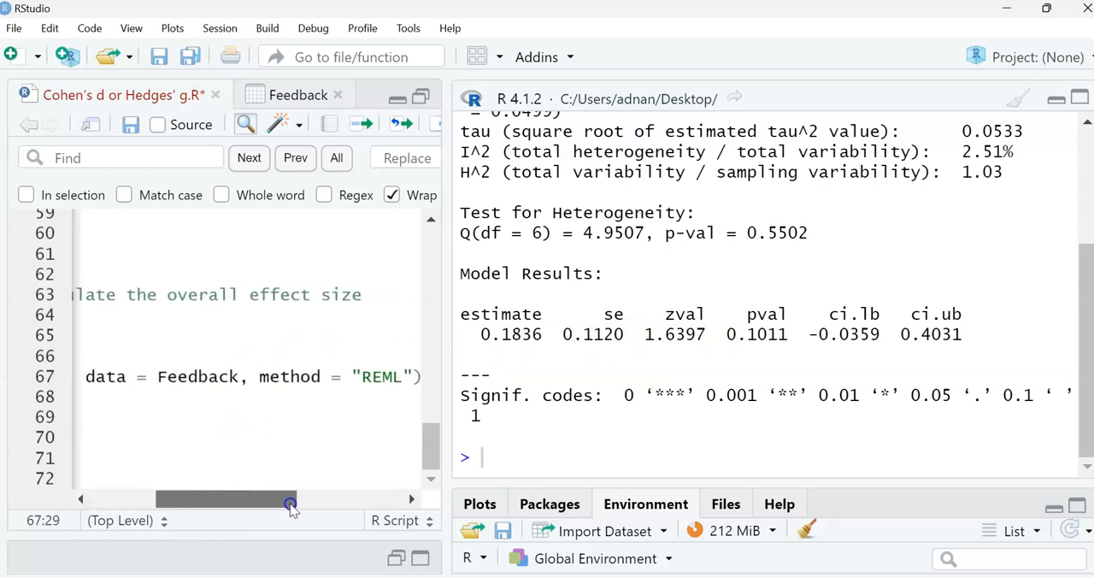
pyautogui.moveTo(291, 499); pyautogui.dragTo(226, 500)
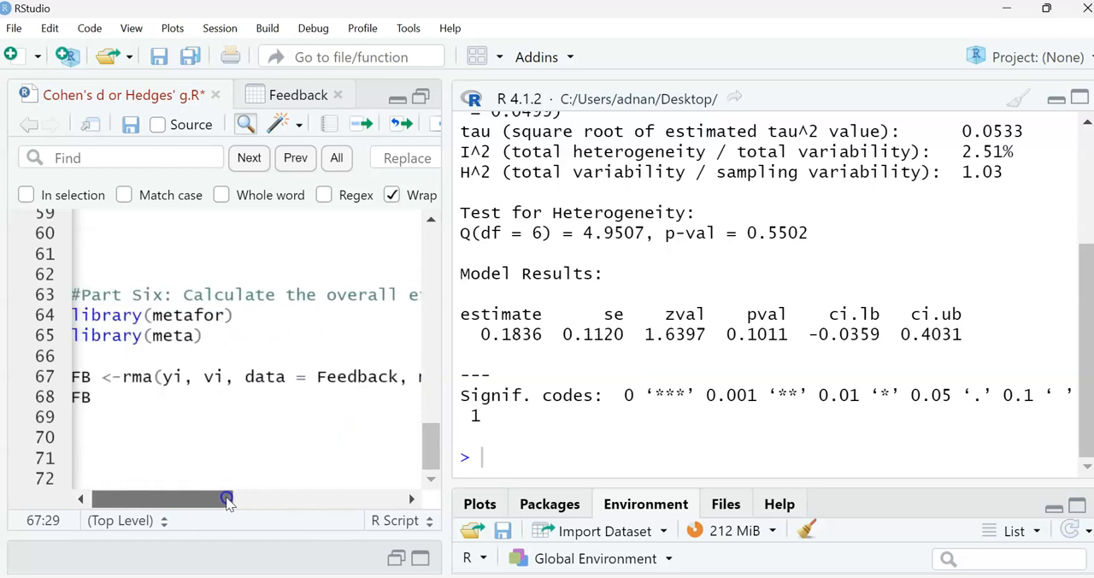
pyautogui.click(289, 96)
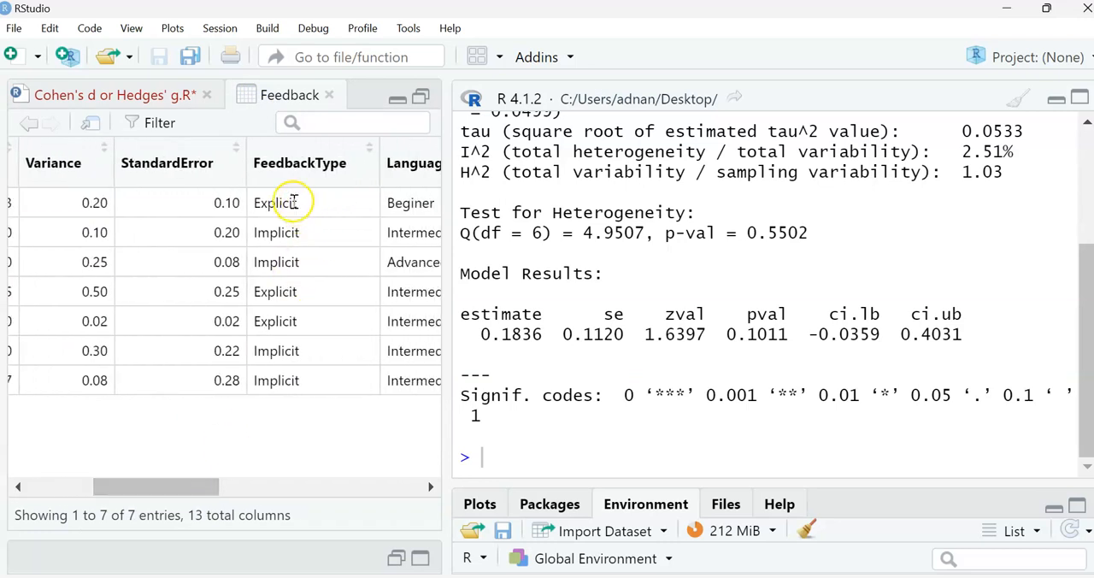
pyautogui.moveTo(277, 232)
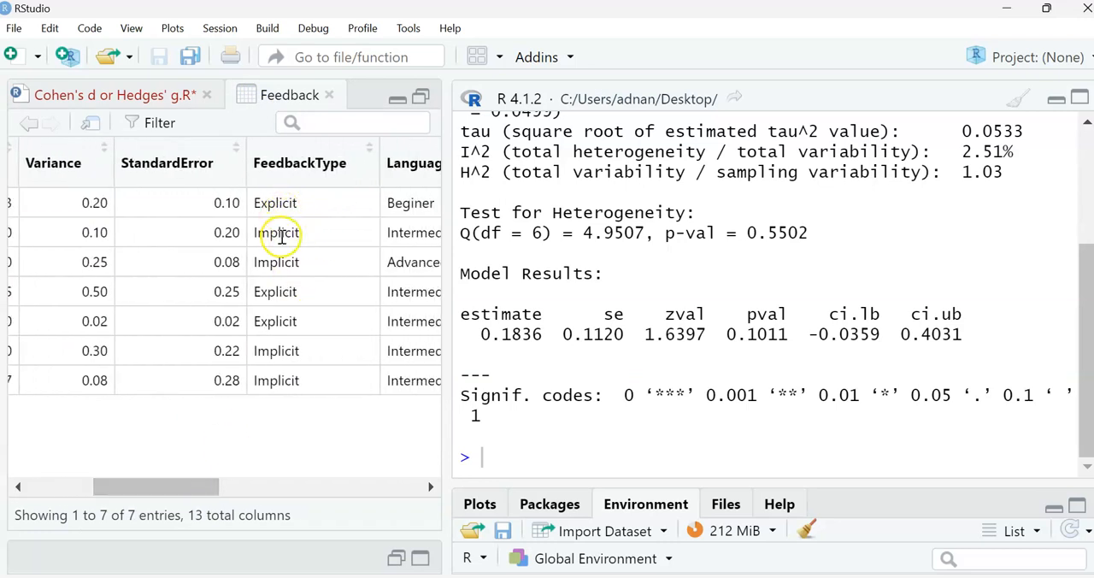
pyautogui.moveTo(248, 428)
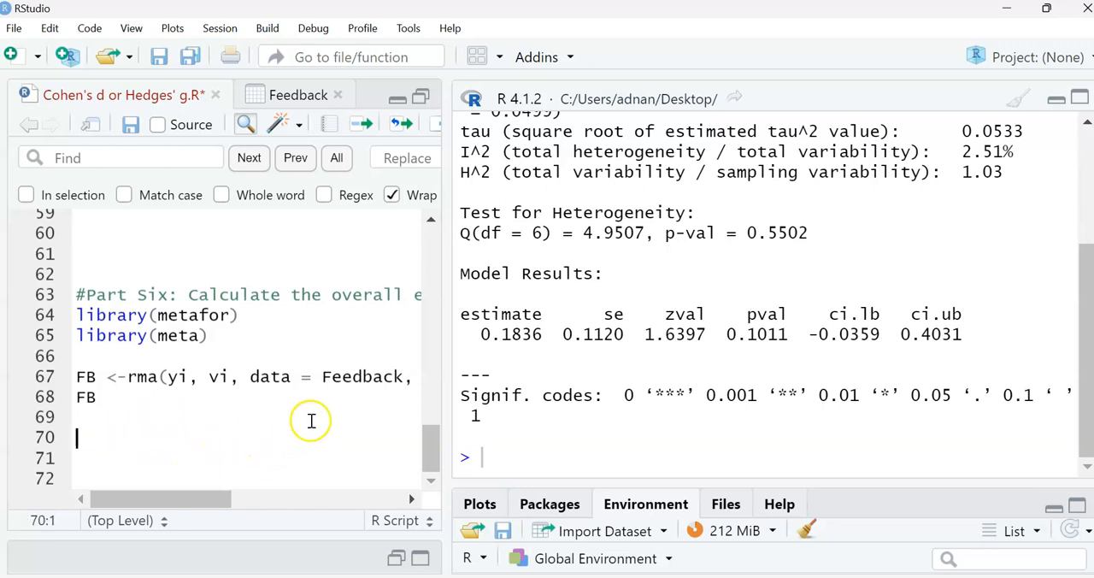
pyautogui.moveTo(325, 421)
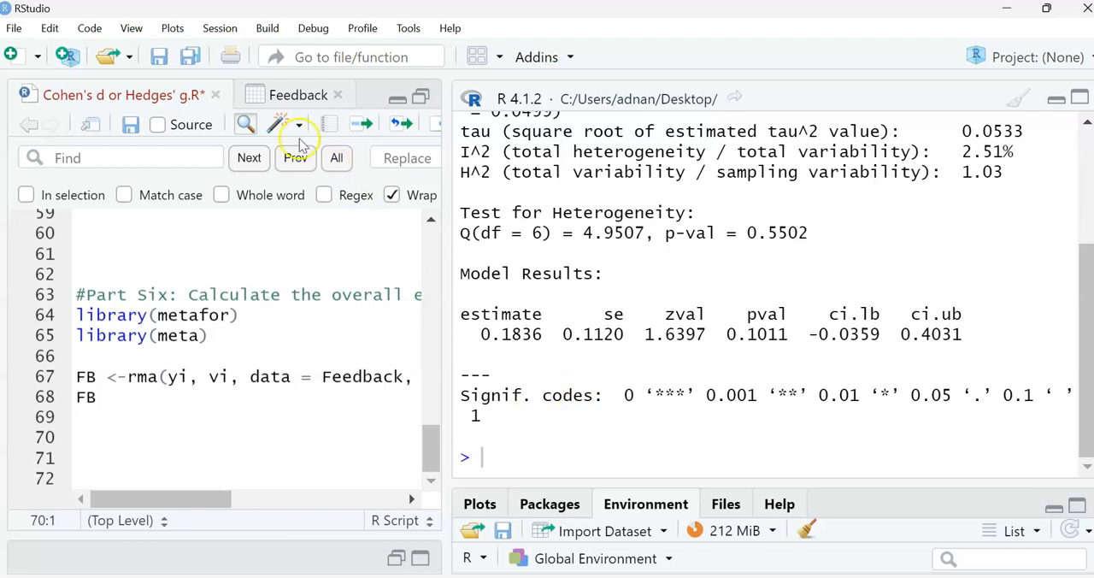
pyautogui.click(289, 95)
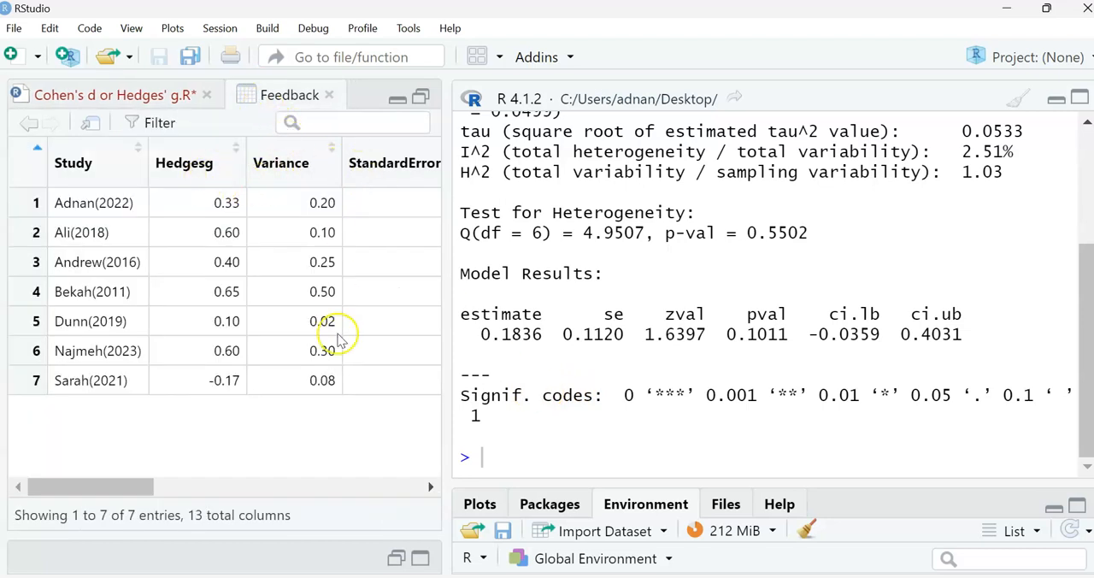
pyautogui.hscroll(3)
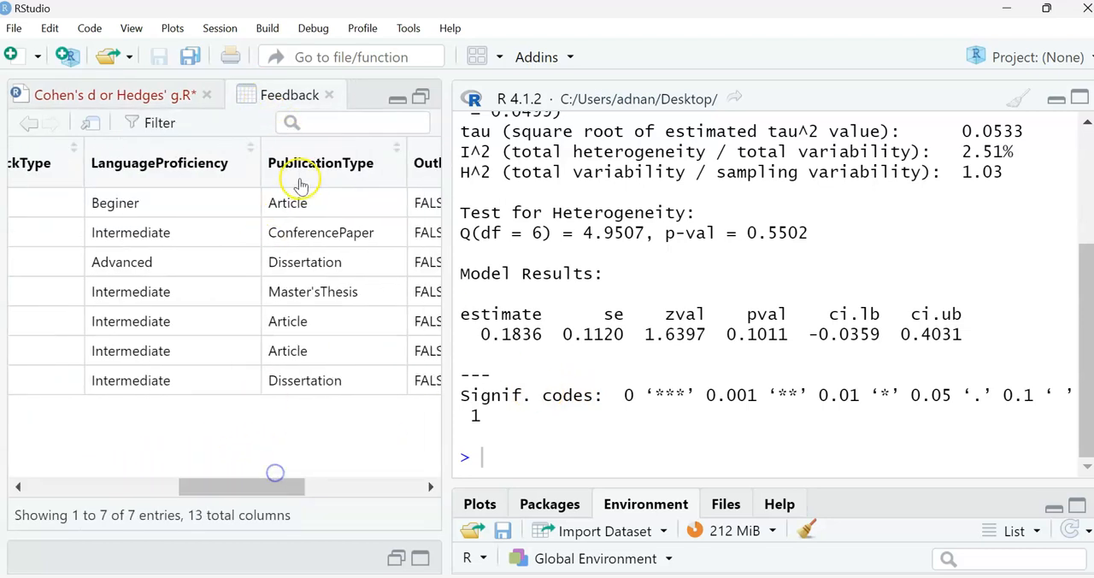
pyautogui.moveTo(276, 487); pyautogui.dragTo(144, 488)
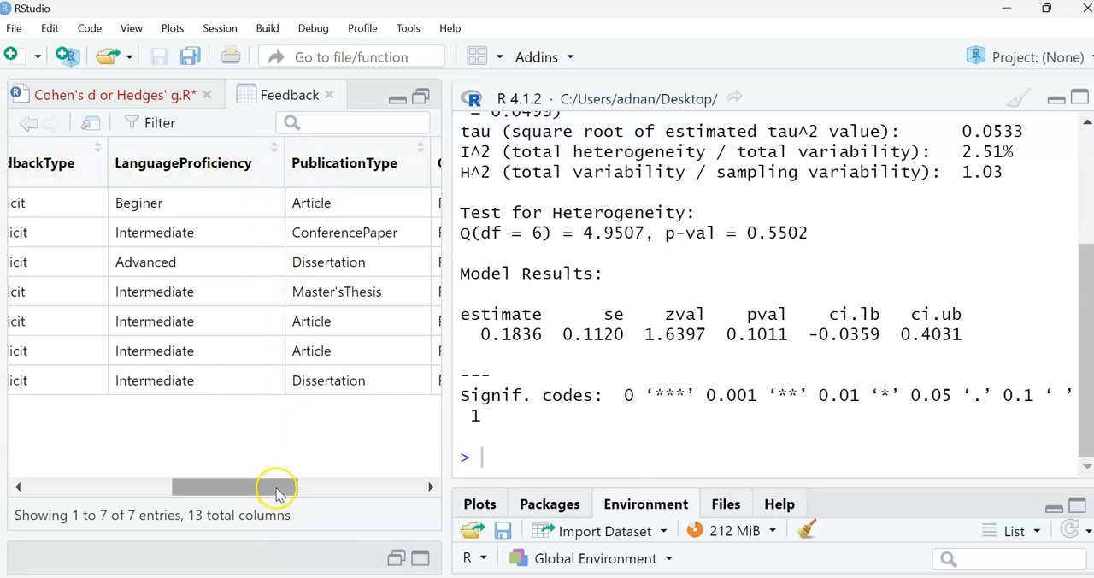
pyautogui.moveTo(277, 487); pyautogui.dragTo(116, 487)
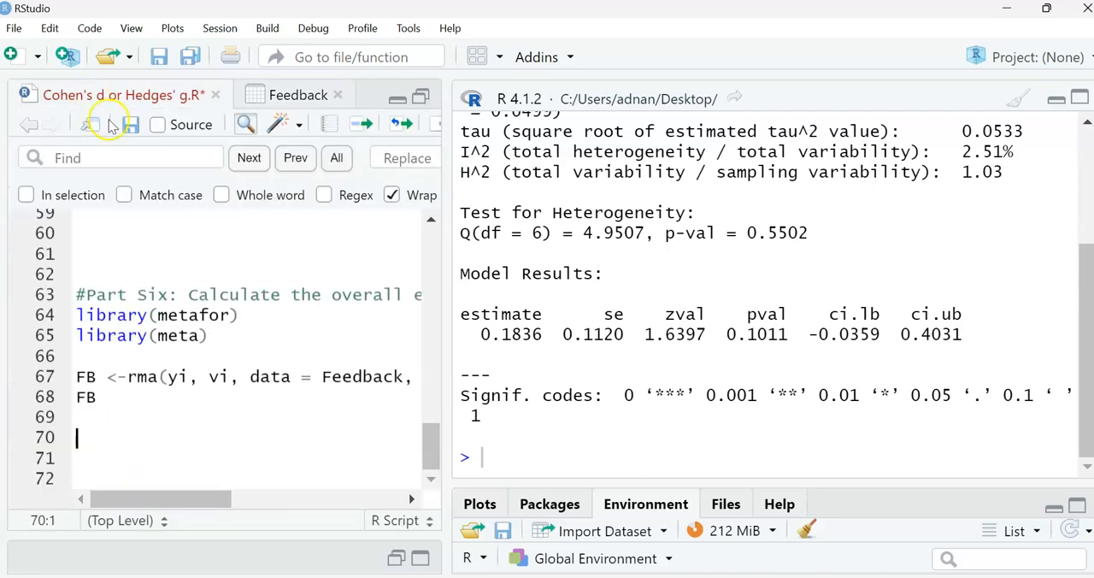
pyautogui.moveTo(215, 411)
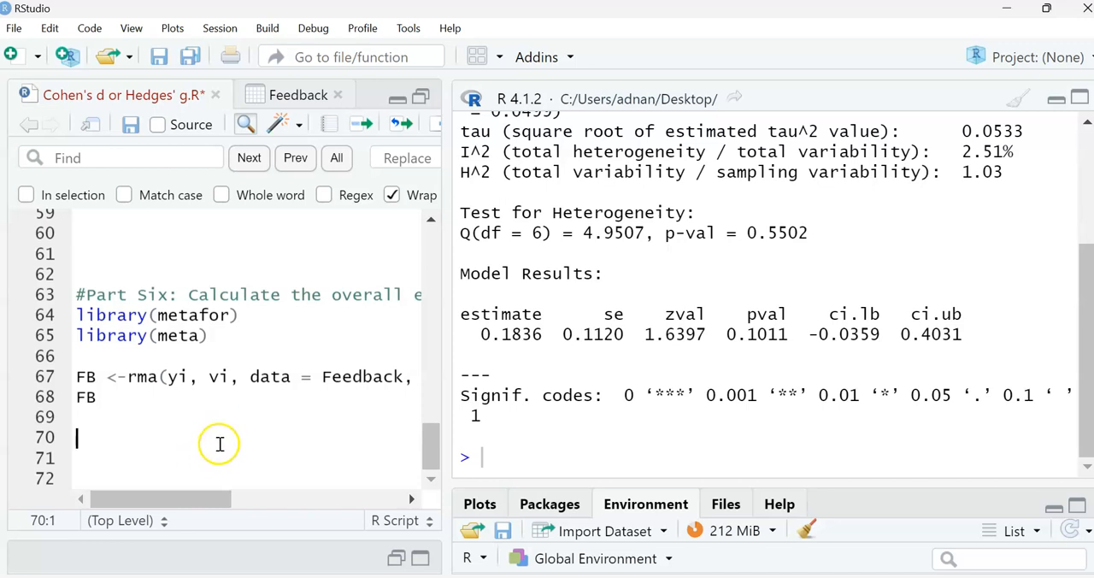
pyautogui.moveTo(277, 458)
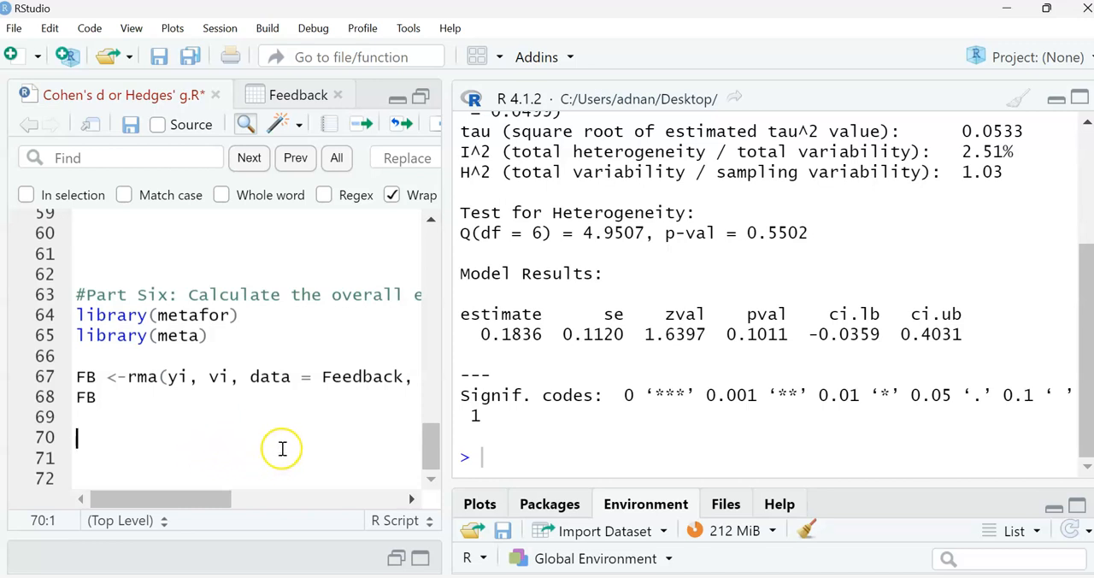
pyautogui.moveTo(443, 349)
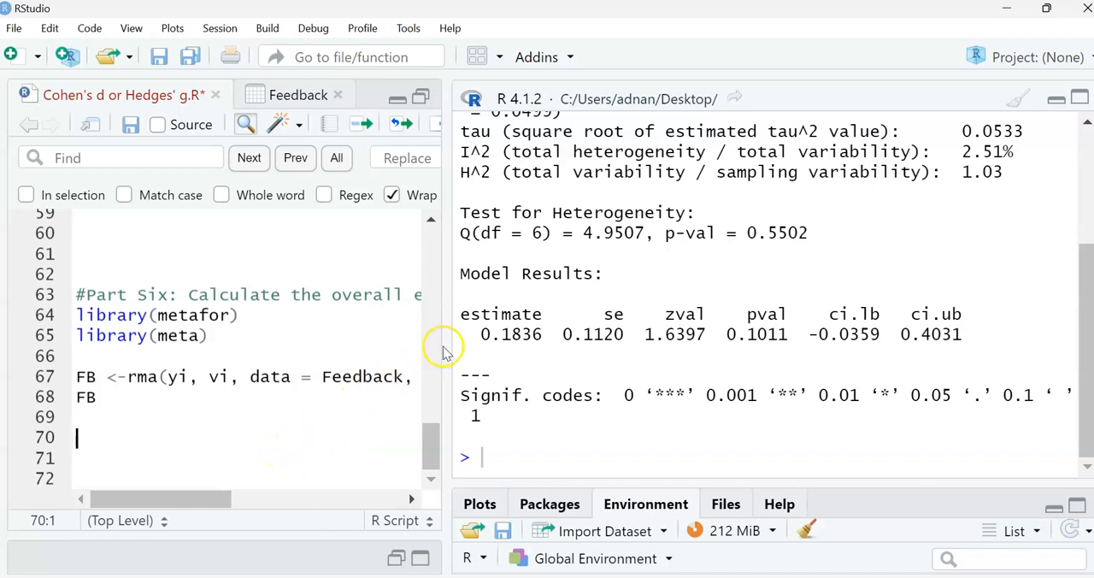